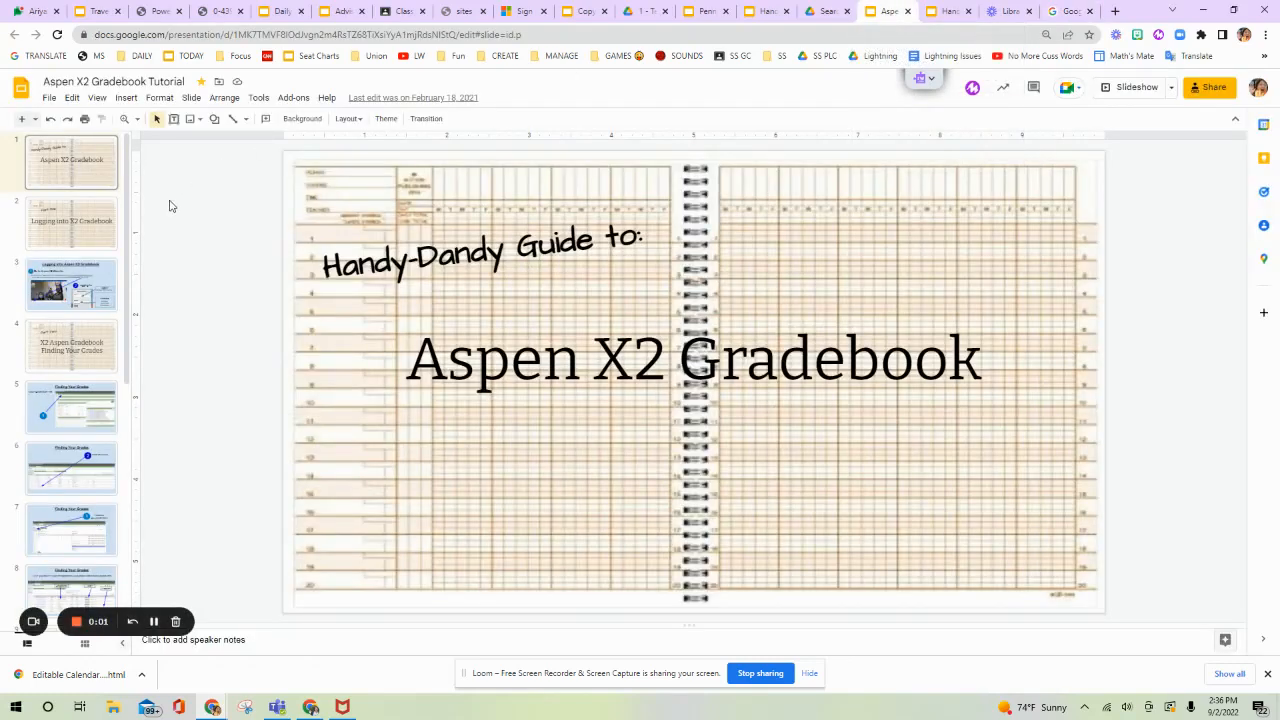
mouse_move(176, 296)
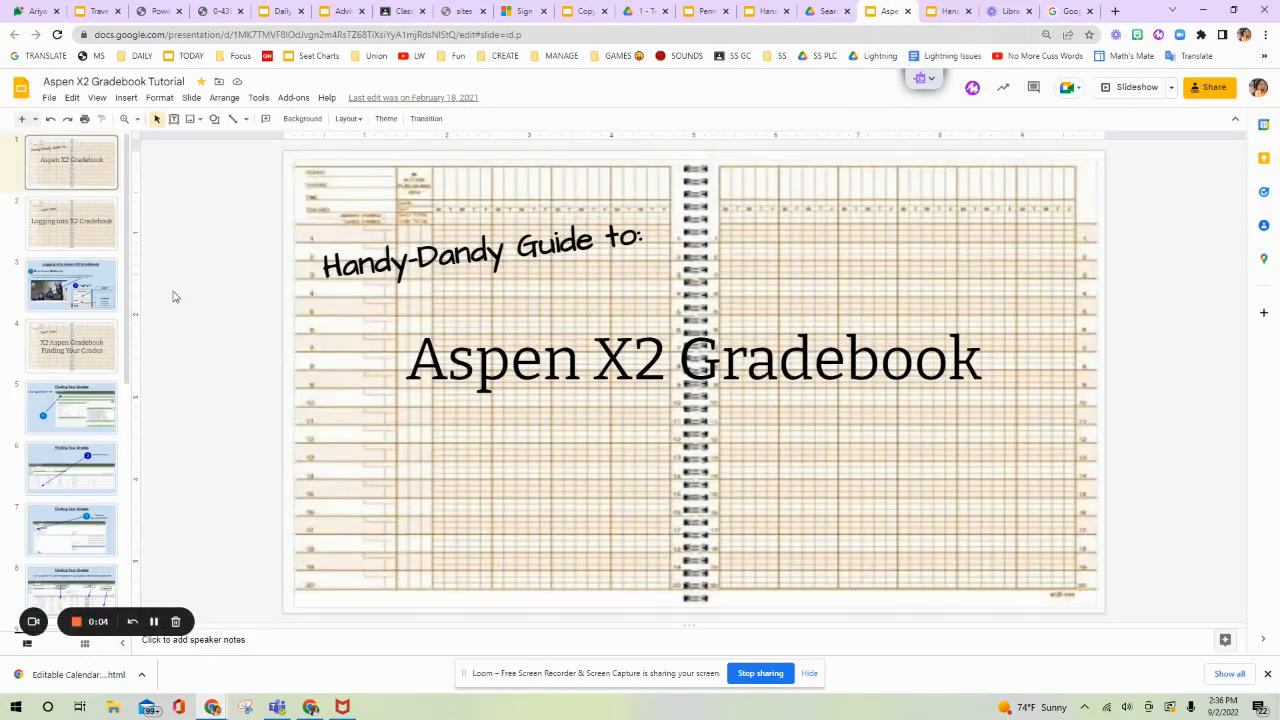
mouse_move(378, 460)
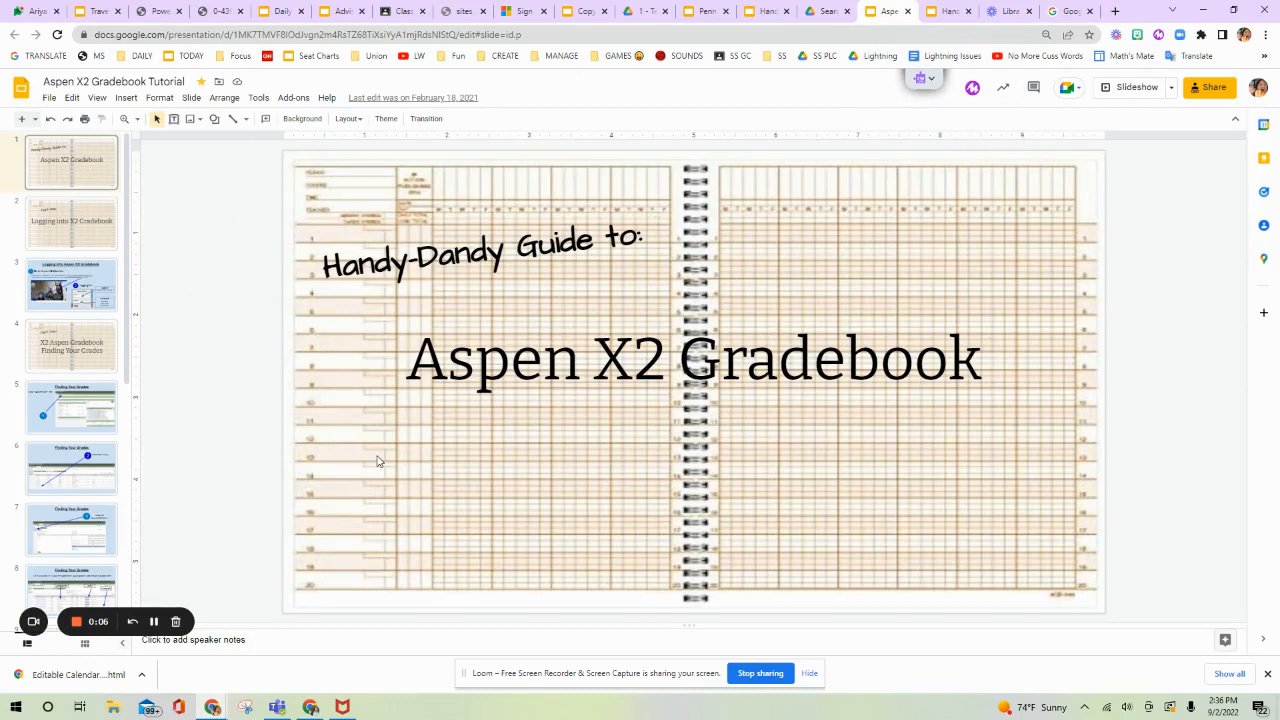
mouse_move(568, 400)
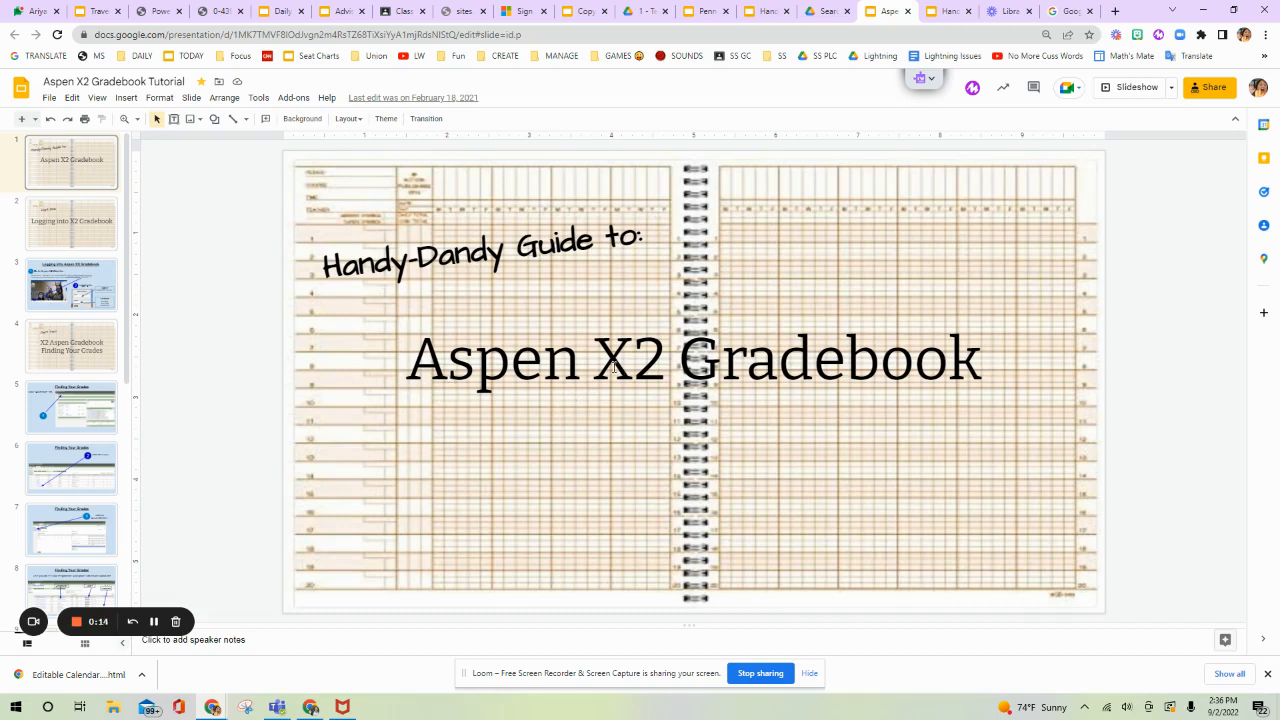
mouse_move(352, 224)
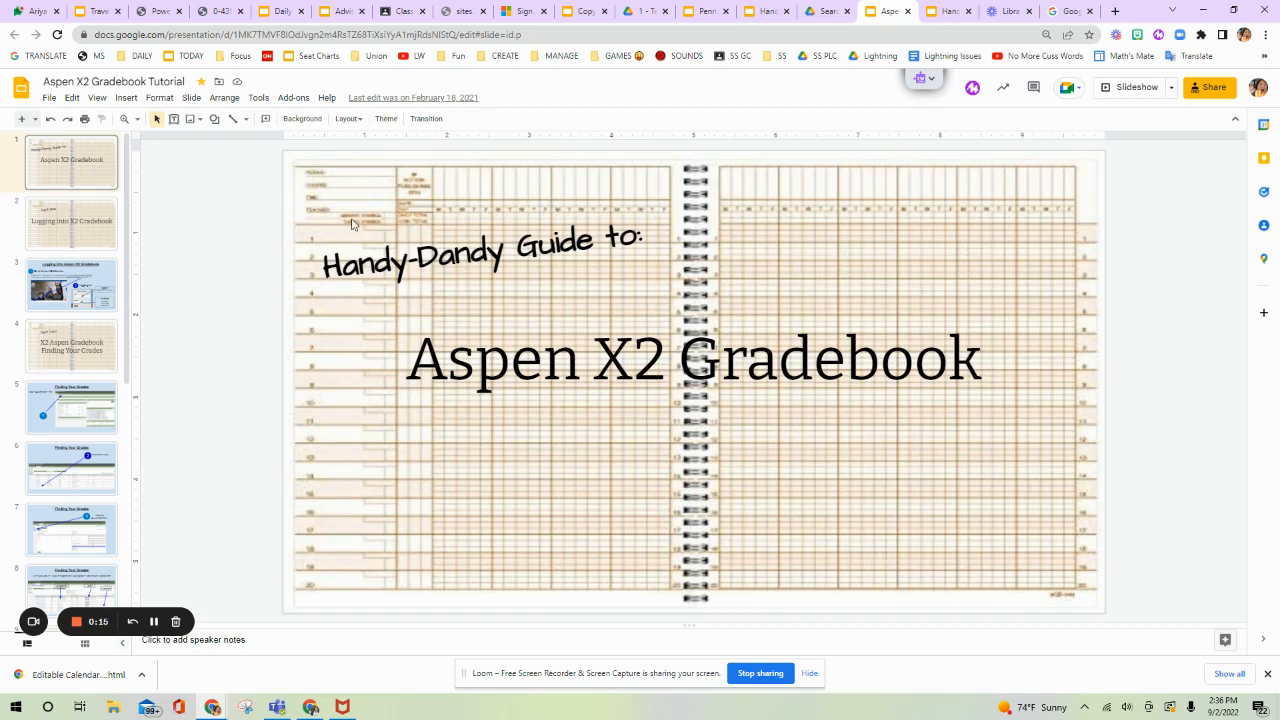
mouse_move(146, 68)
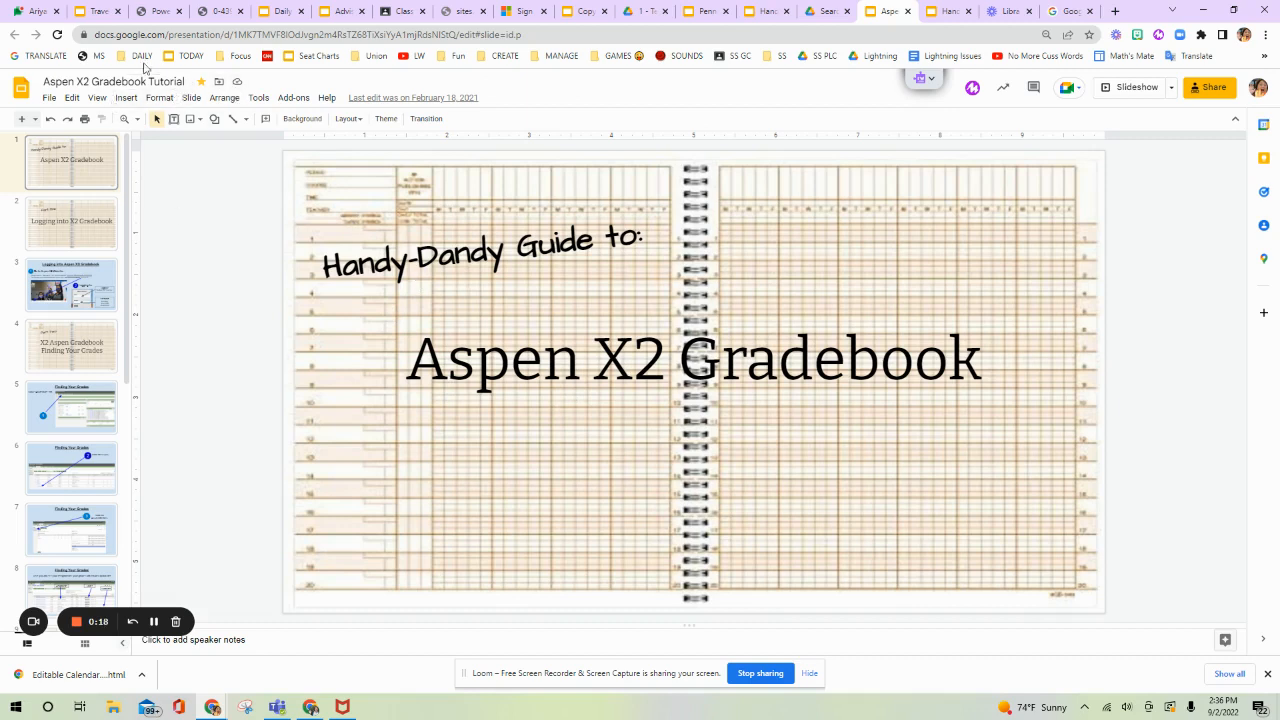
- Expand the DAILY bookmarks folder on the Chrome bookmarks bar
click(142, 56)
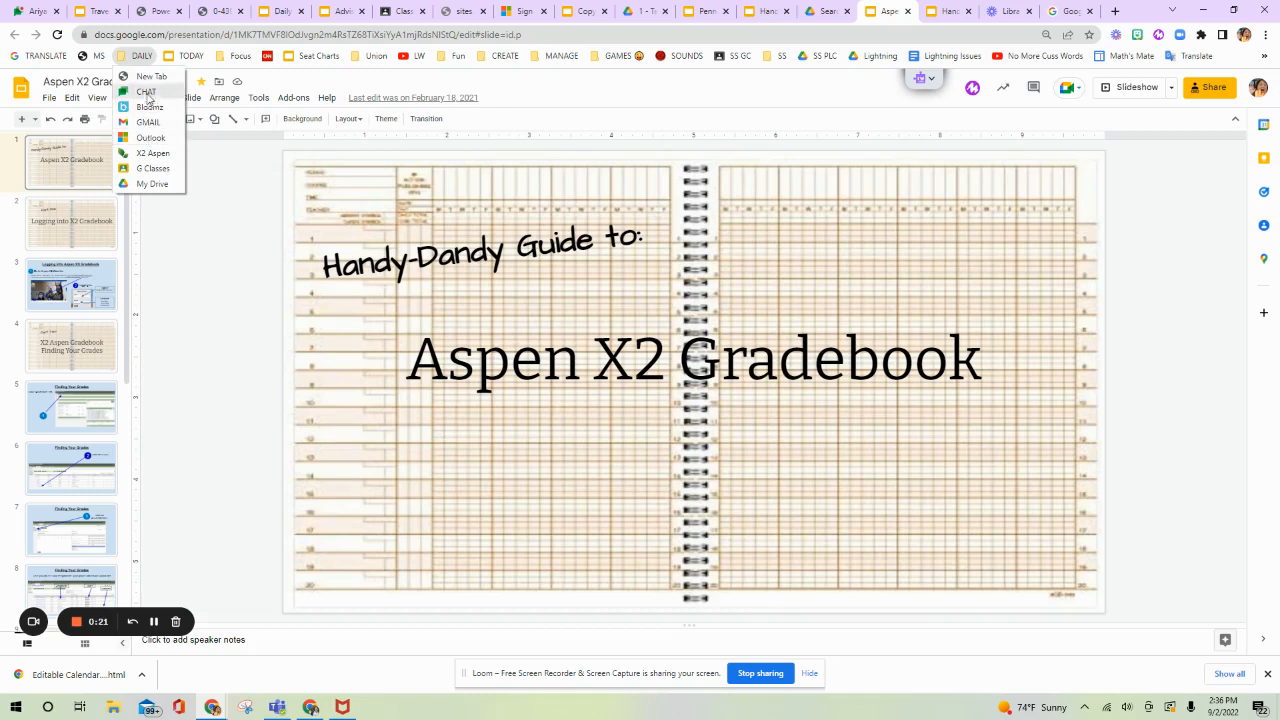
mouse_move(152, 152)
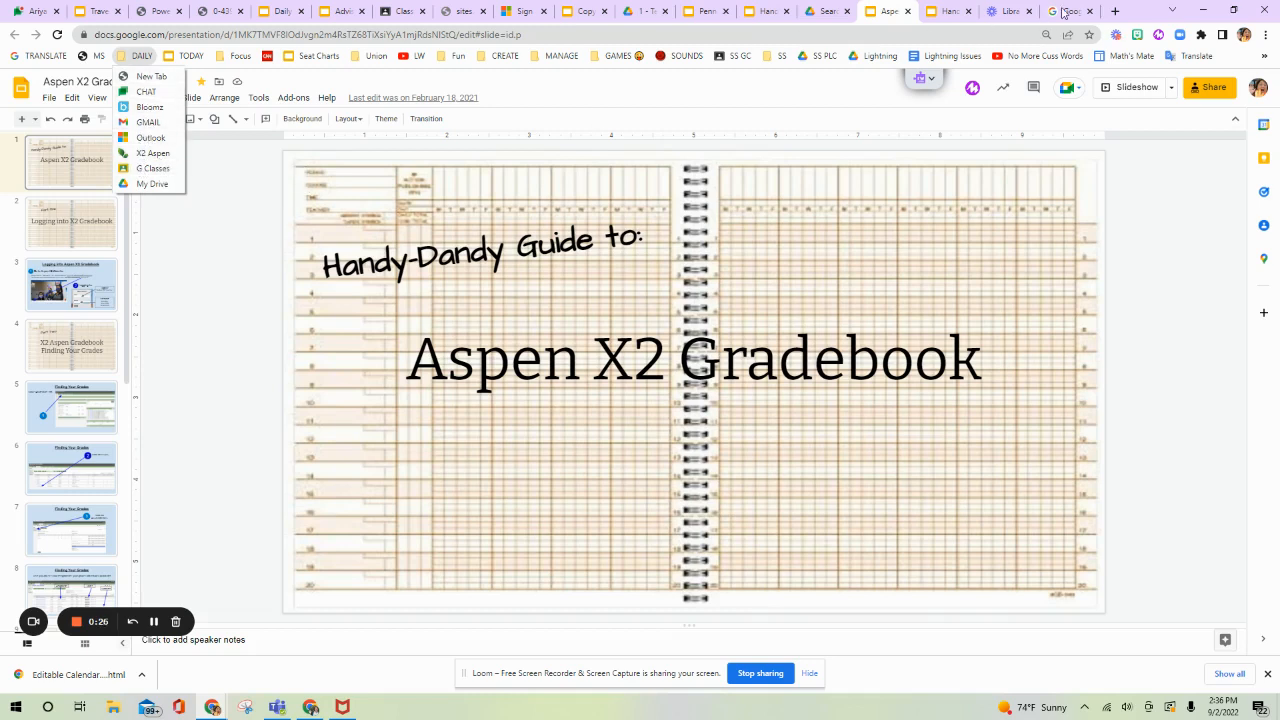
- Run a Google search for 'x2 aspen nashua' in a new tab
click(1064, 12)
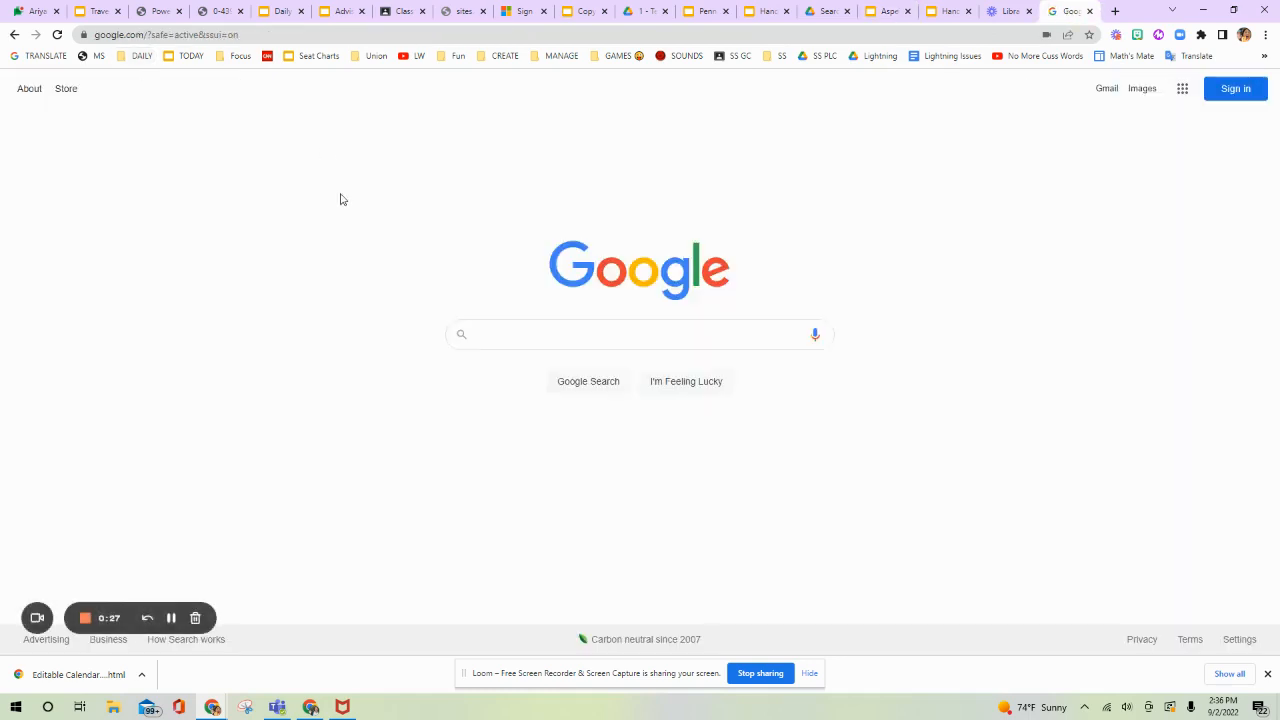
click(640, 334)
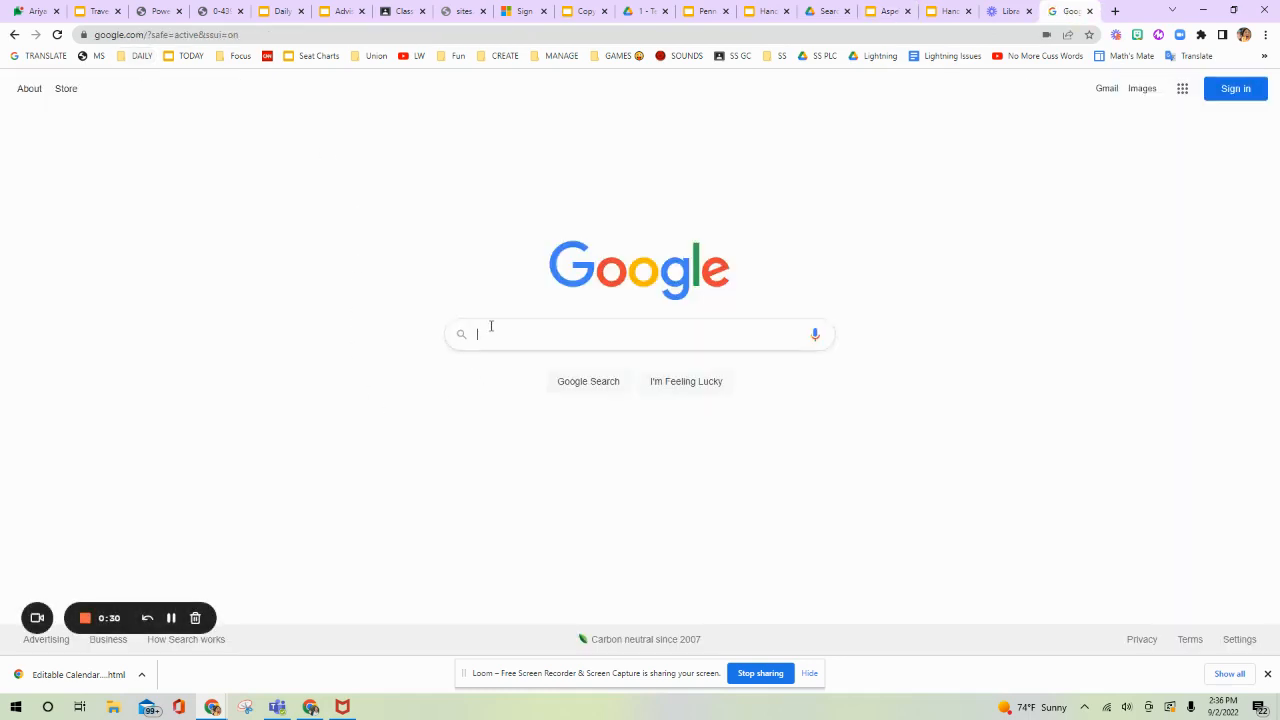
text(x)
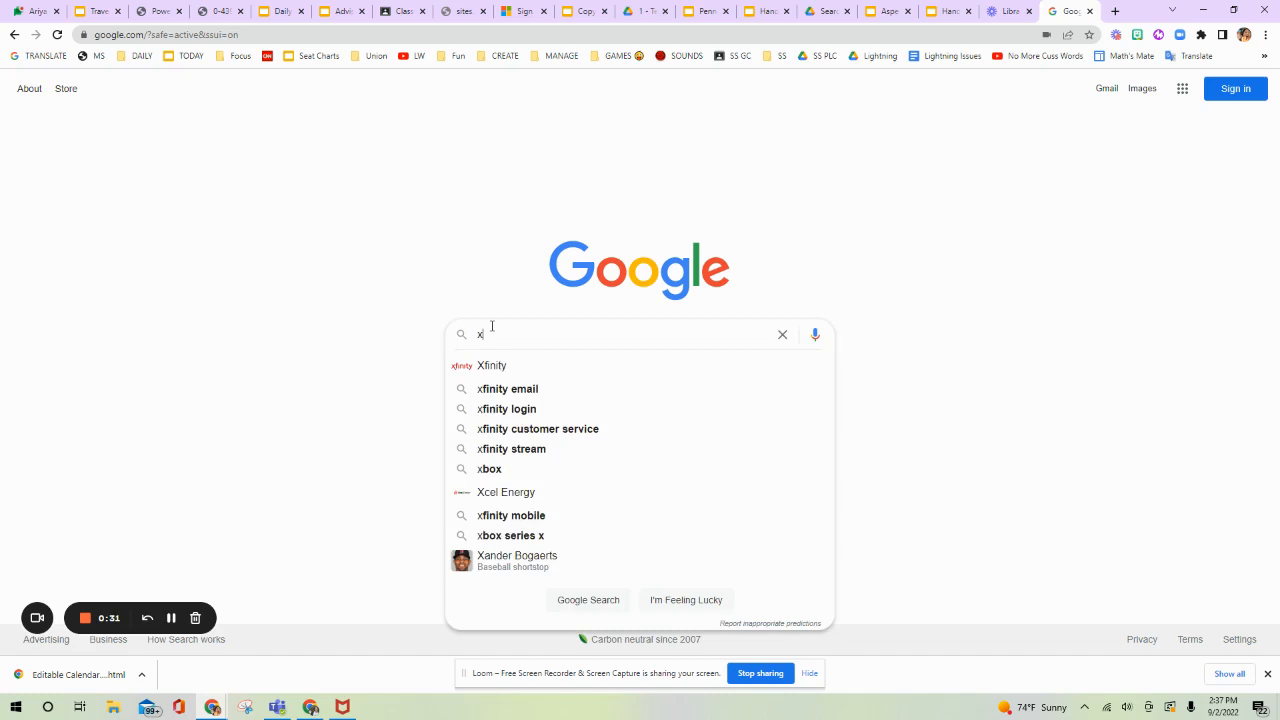
text(2 aspen nashua)
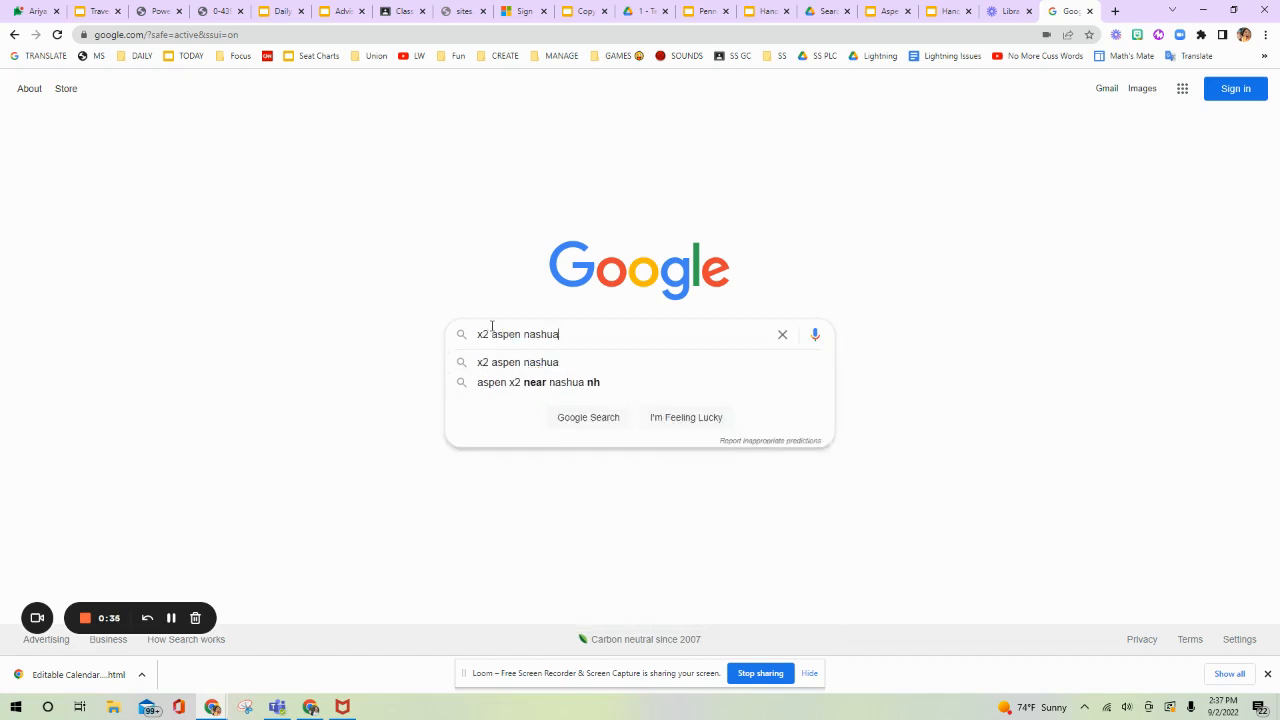
key(Return)
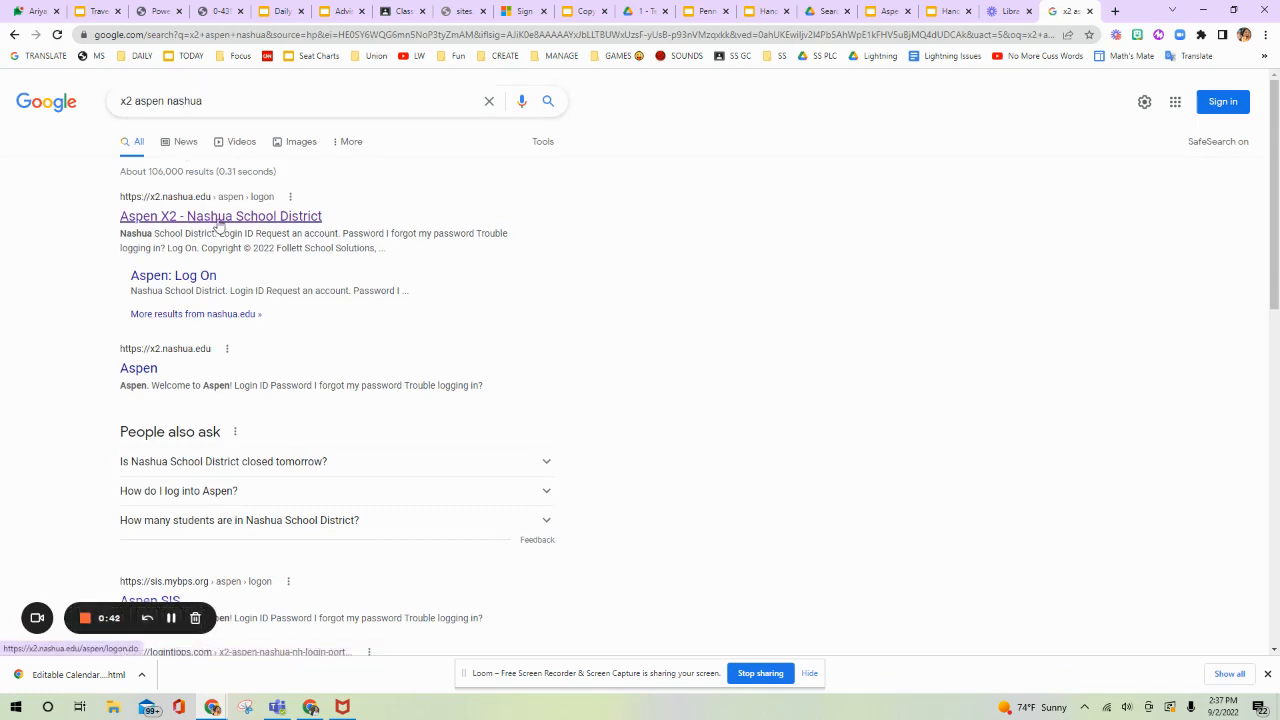
- Enter the Aspen X2 Nashua School District site and log on with saved credentials
click(220, 216)
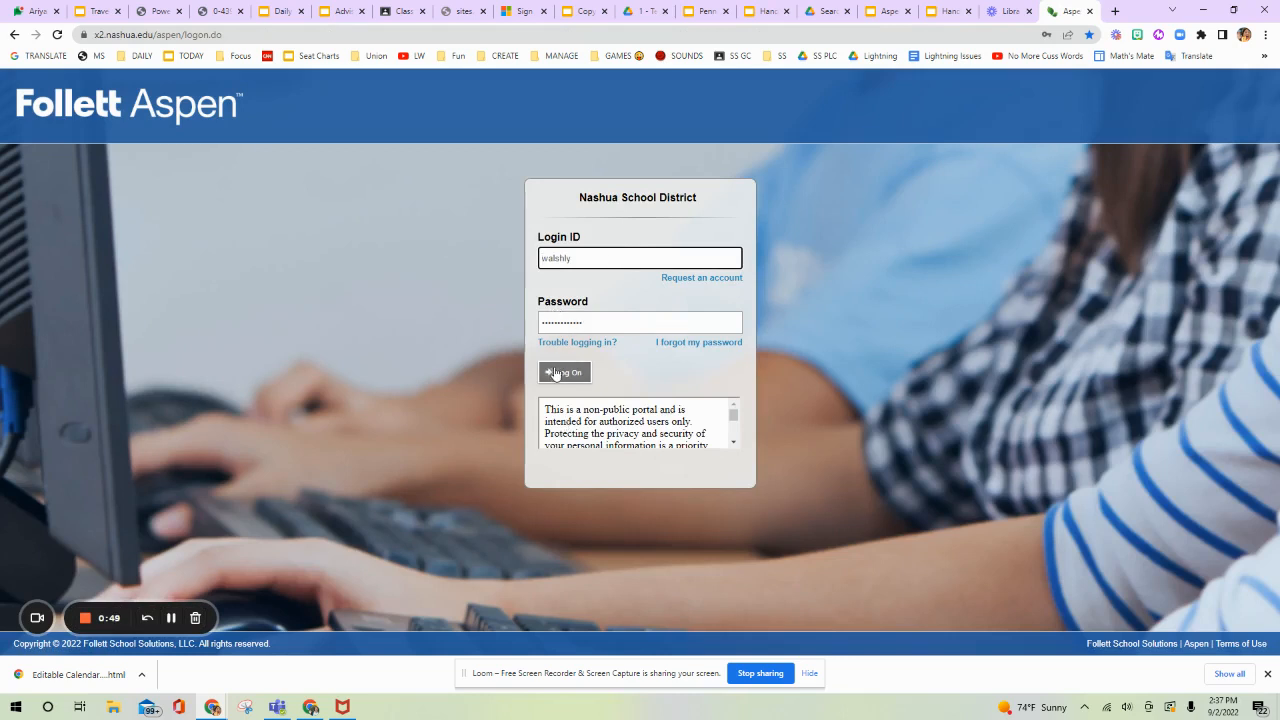
click(564, 372)
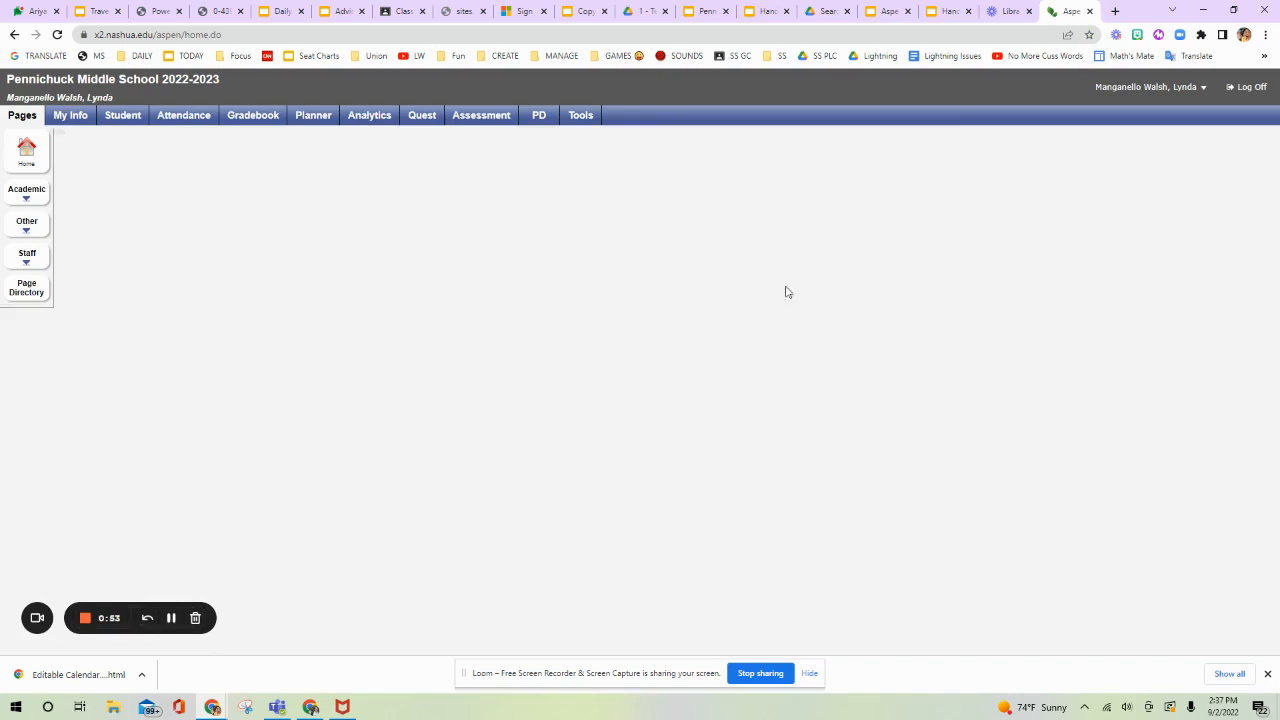
mouse_move(28, 164)
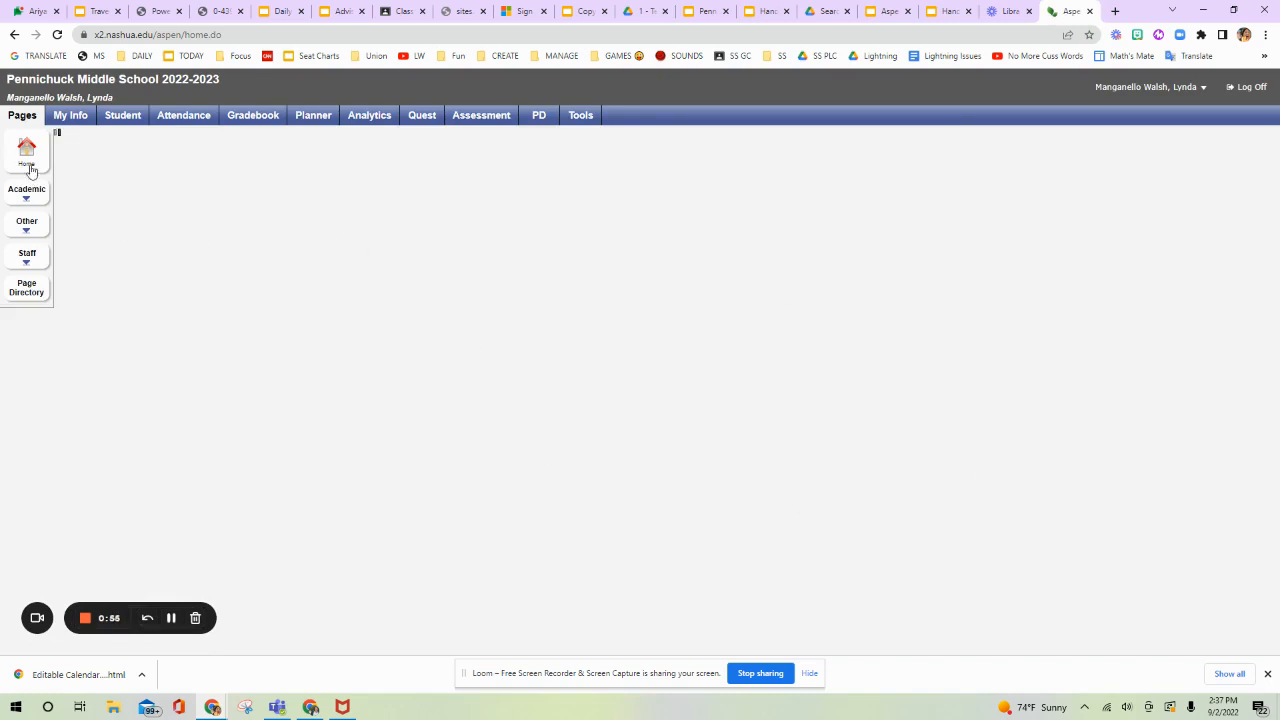
- From the home page District Links, visit the Nashua School District Website
click(26, 148)
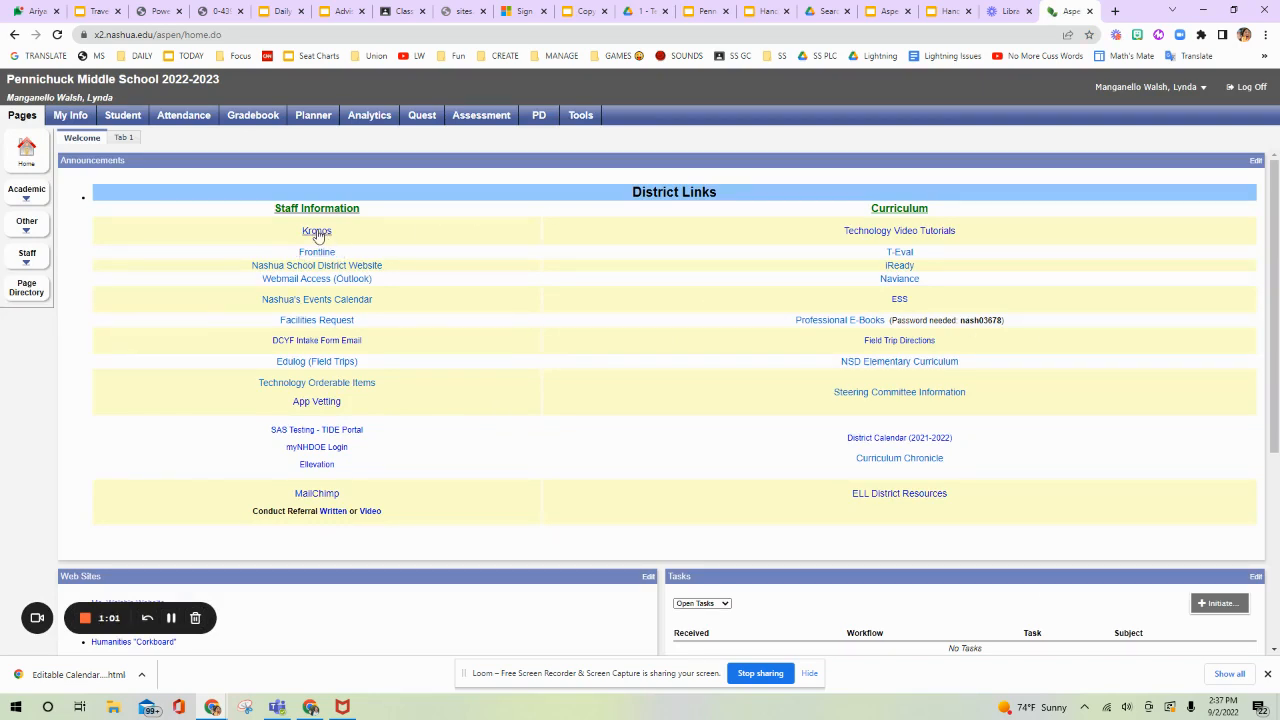
mouse_move(316, 232)
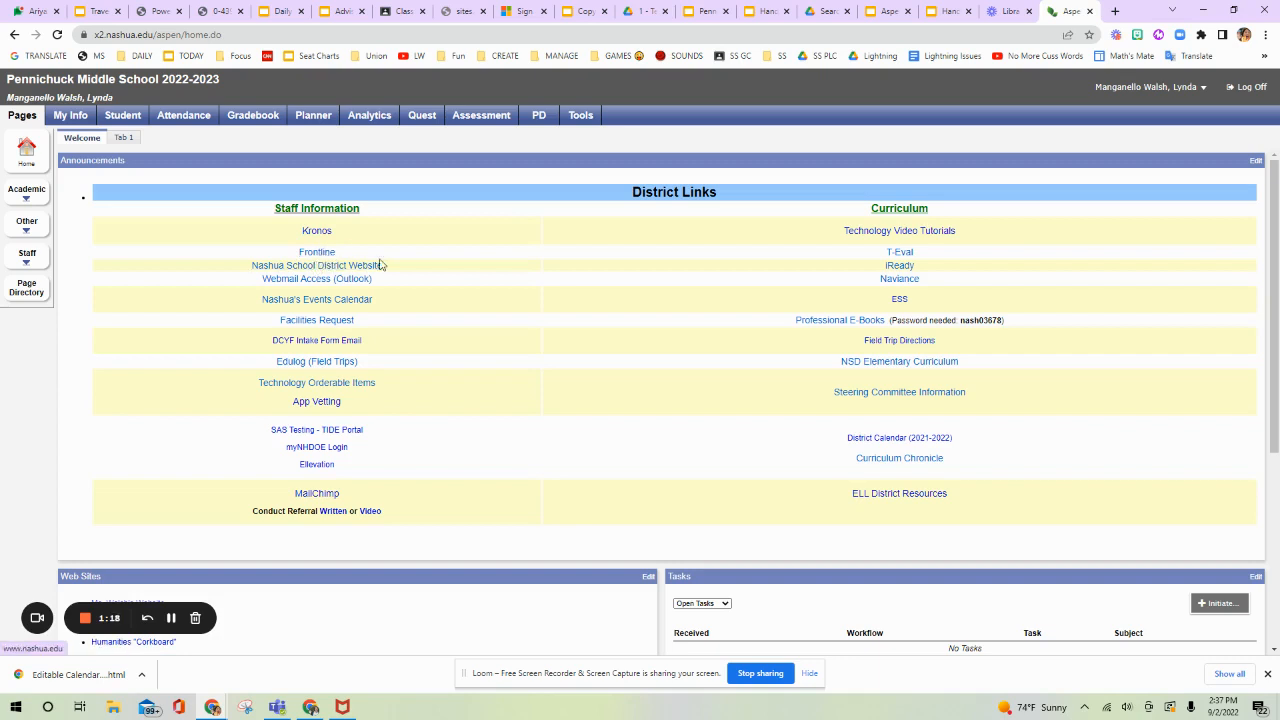
mouse_move(316, 264)
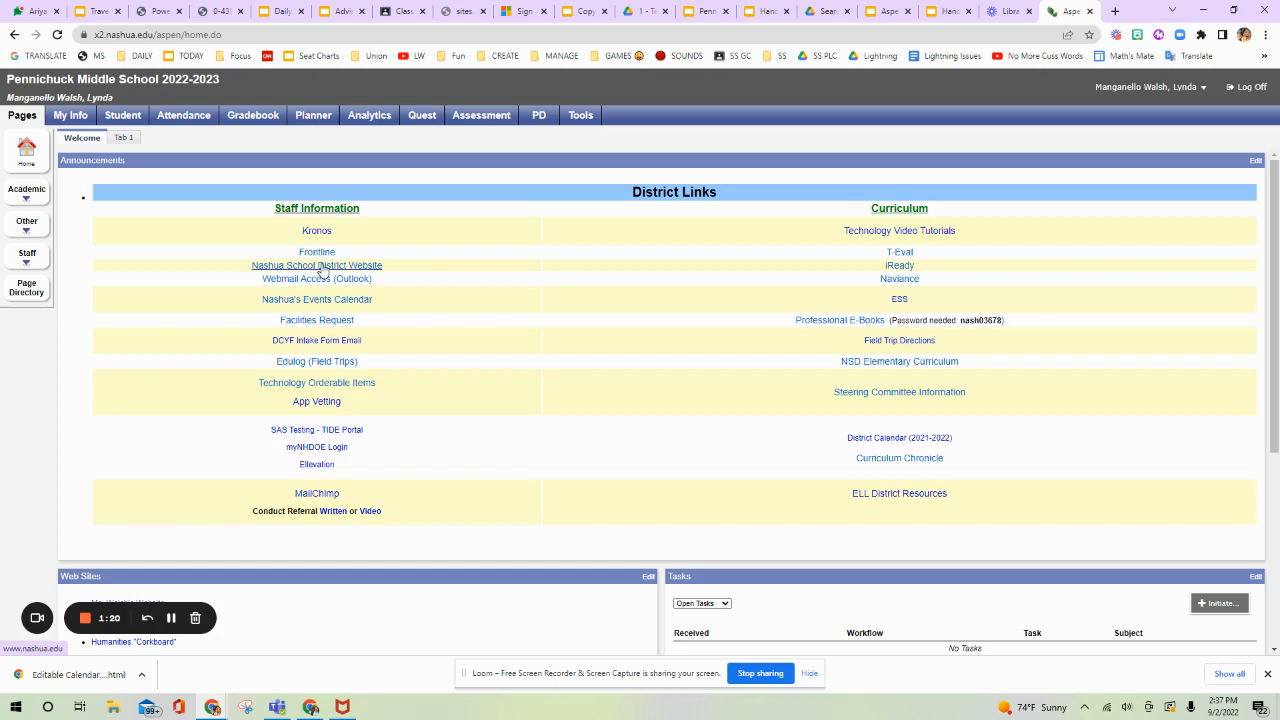
click(316, 264)
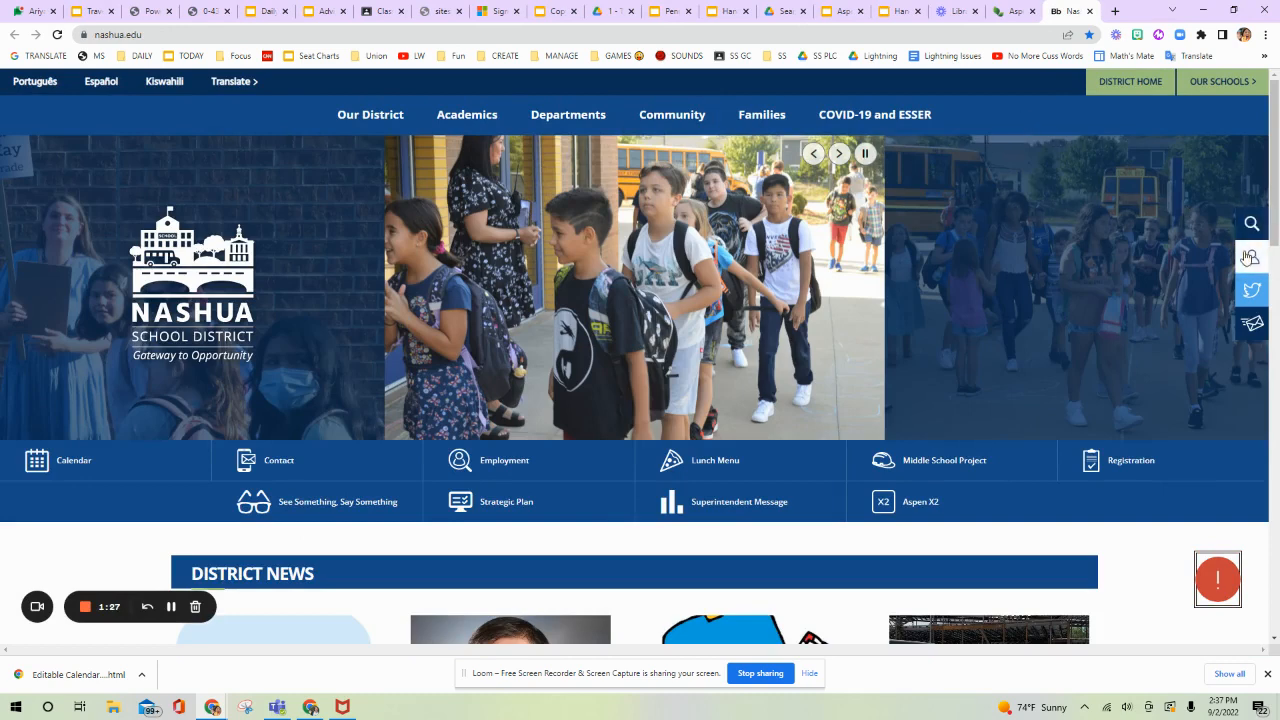
mouse_move(1252, 258)
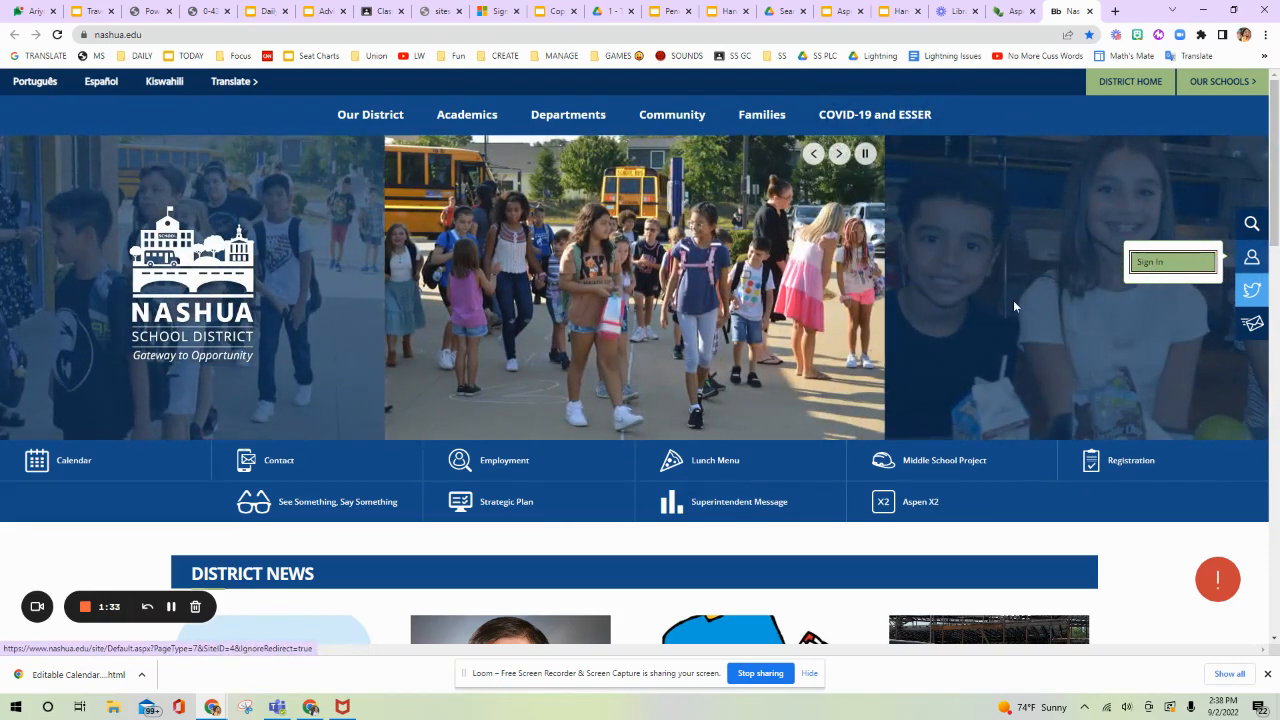
mouse_move(1070, 12)
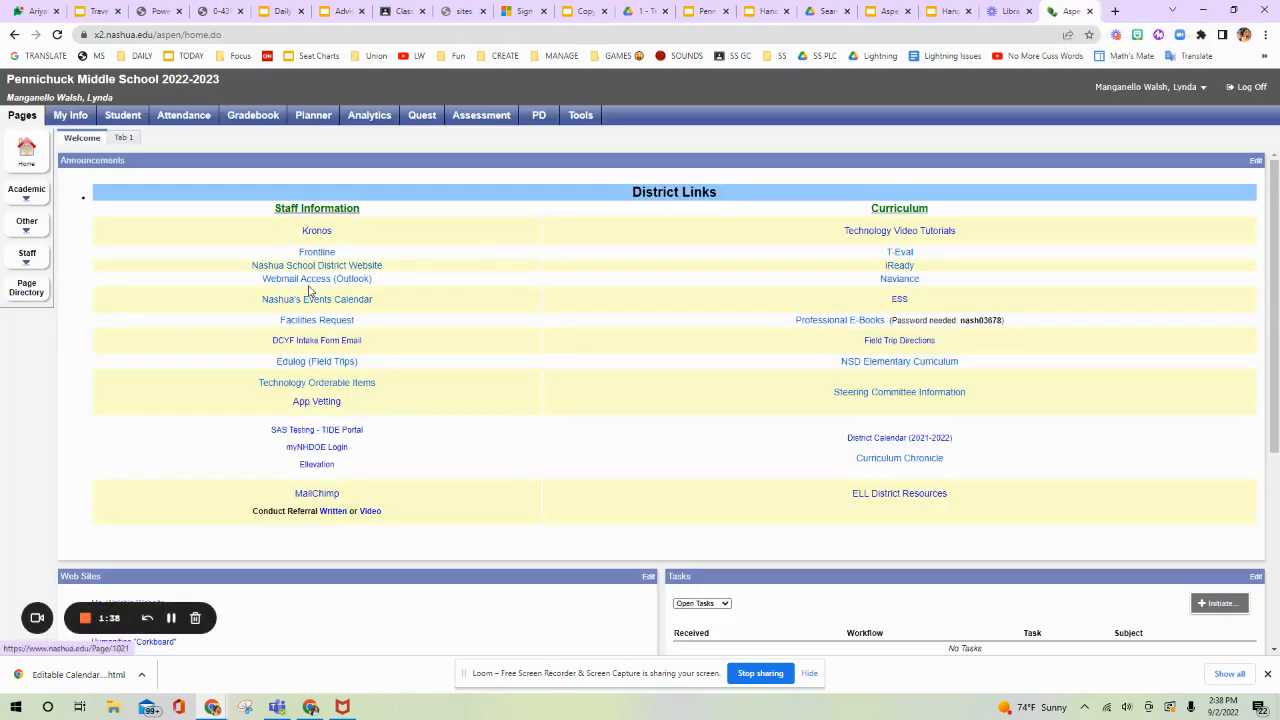
mouse_move(342, 312)
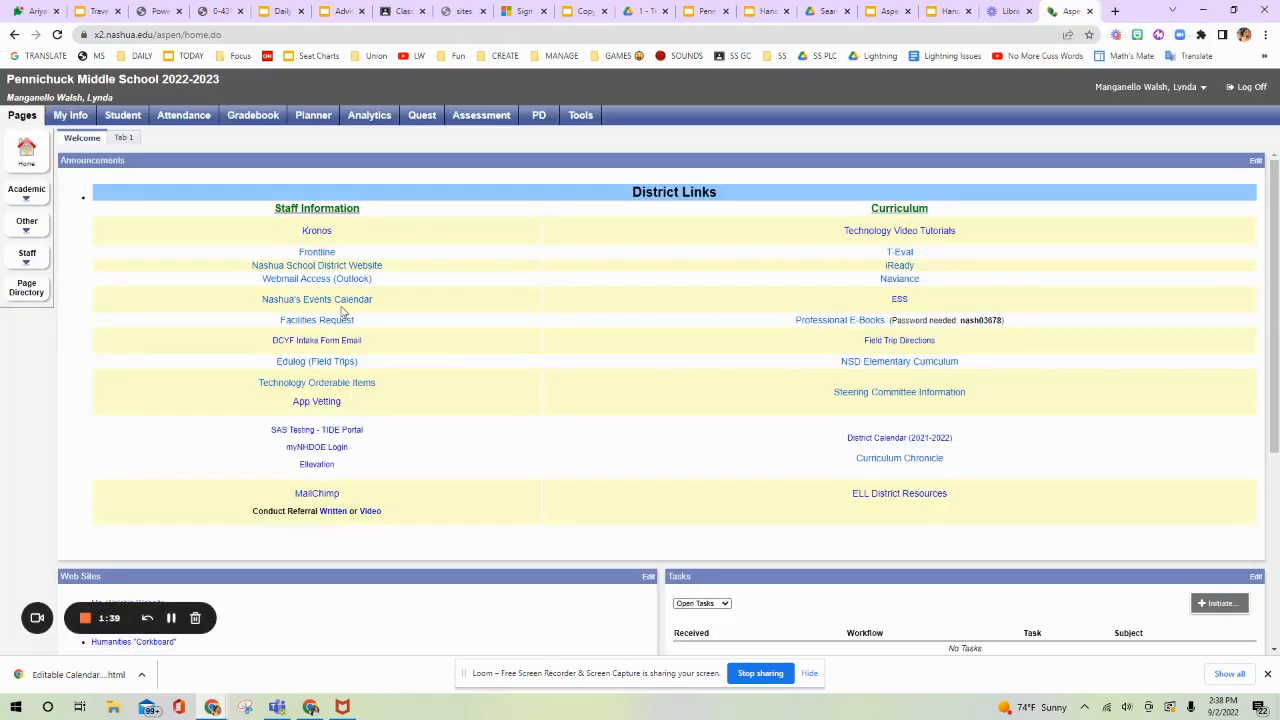
mouse_move(316, 320)
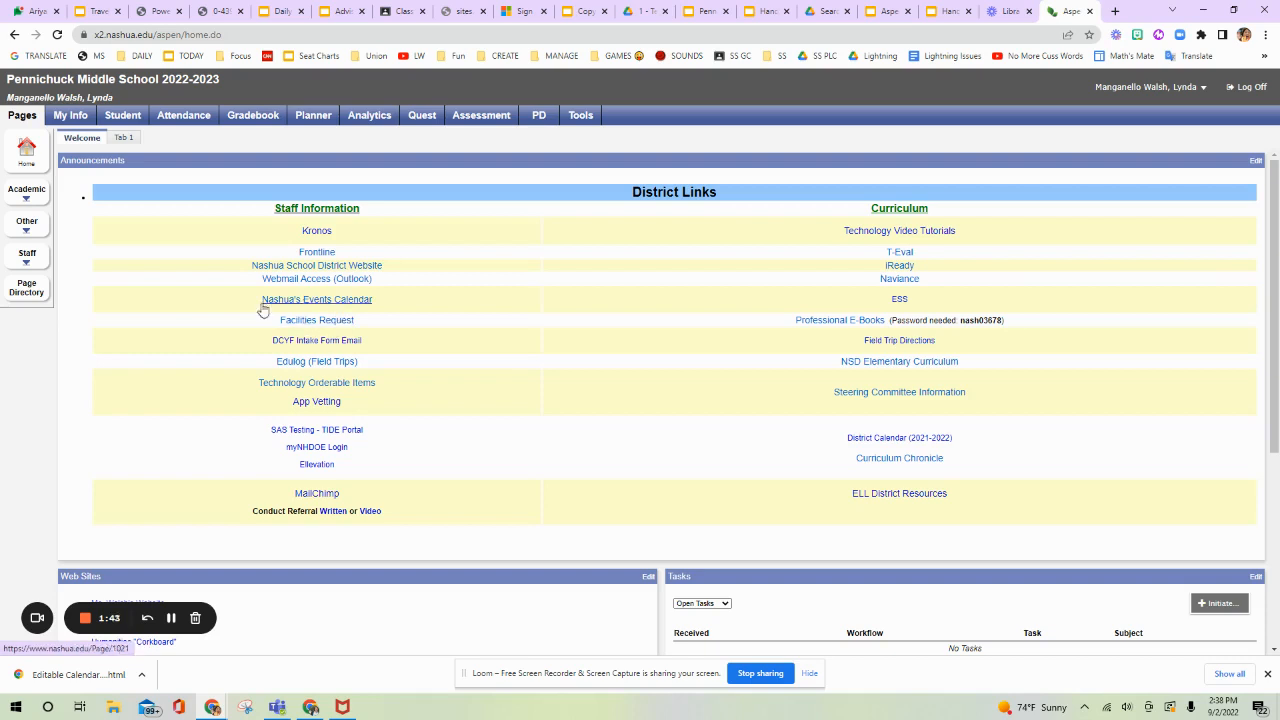
mouse_move(308, 352)
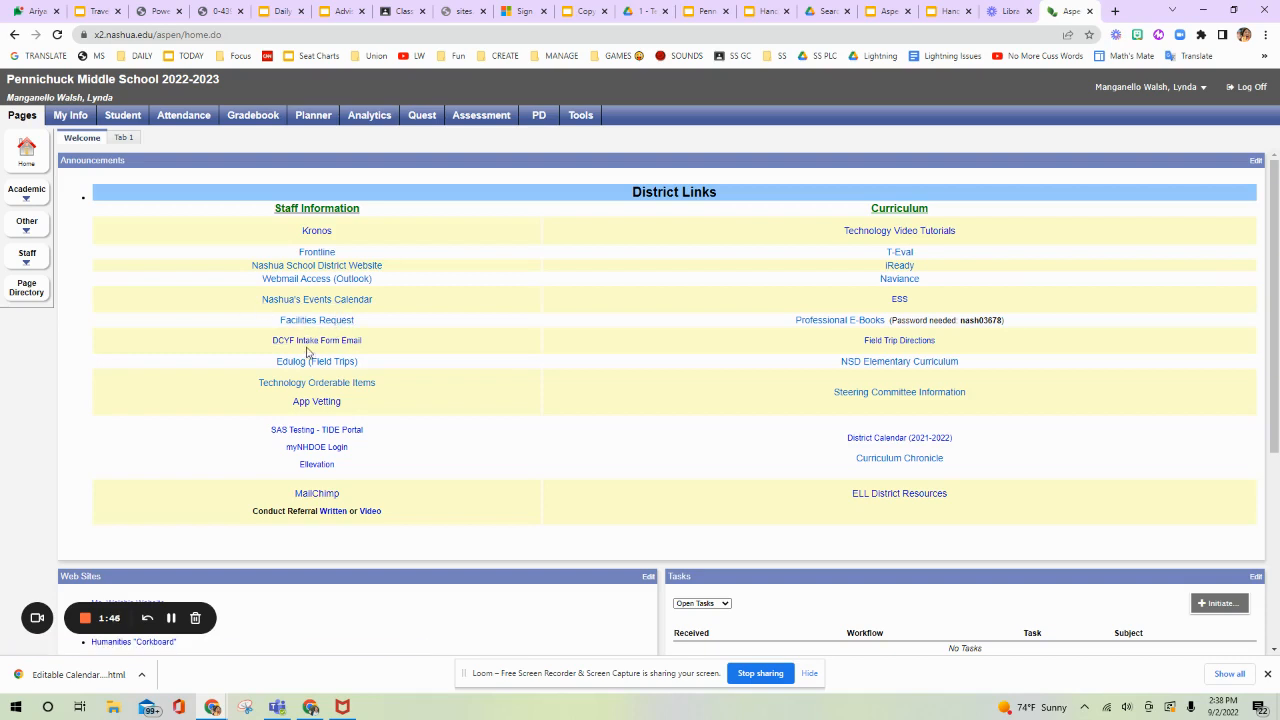
mouse_move(316, 360)
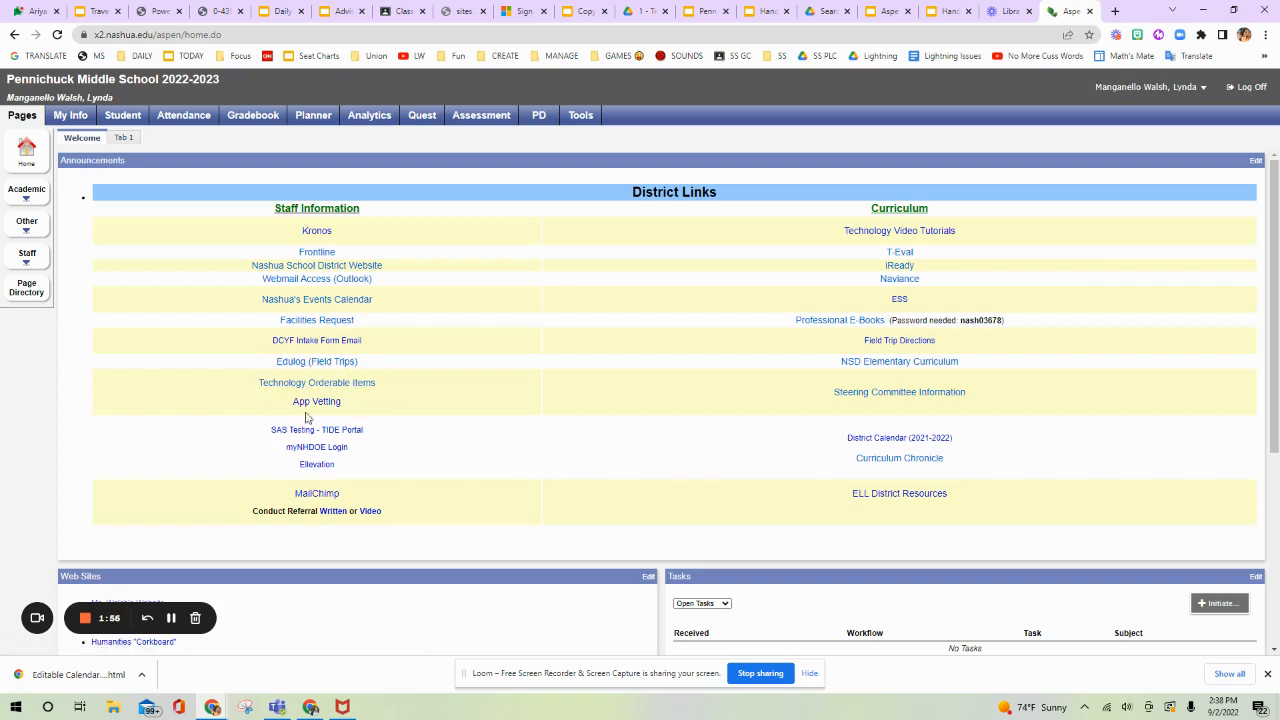
mouse_move(336, 412)
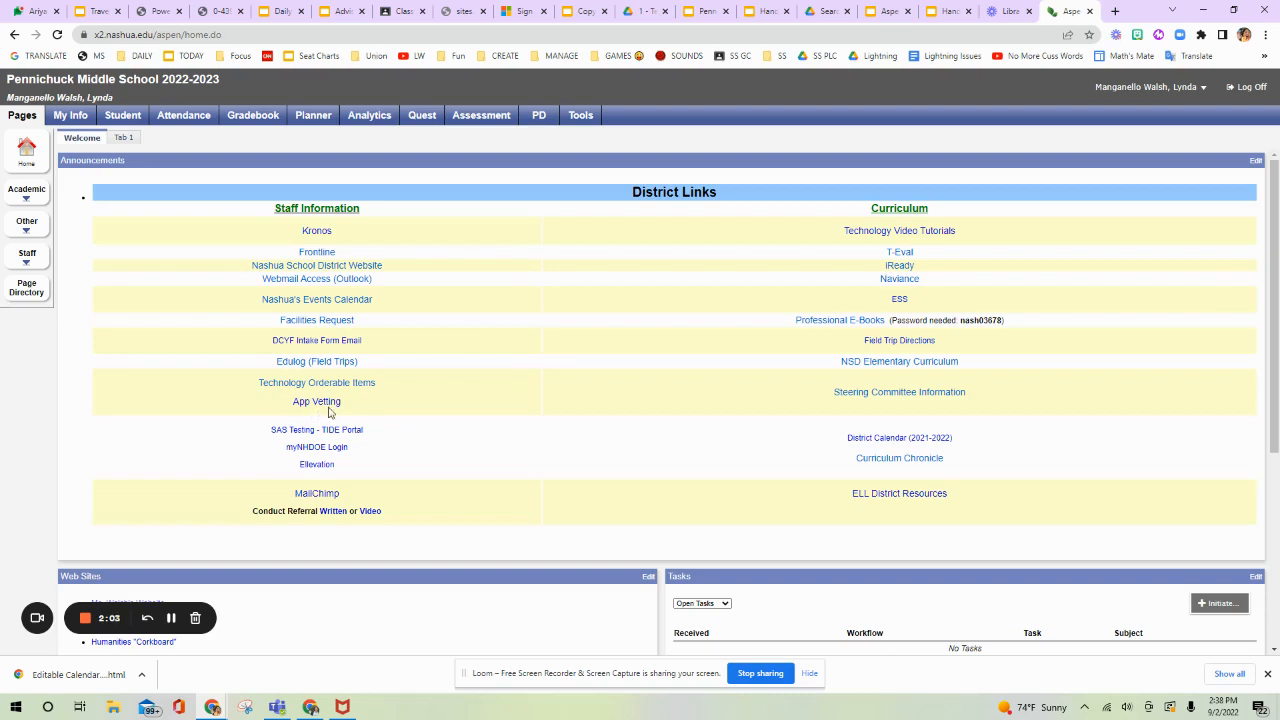
mouse_move(316, 428)
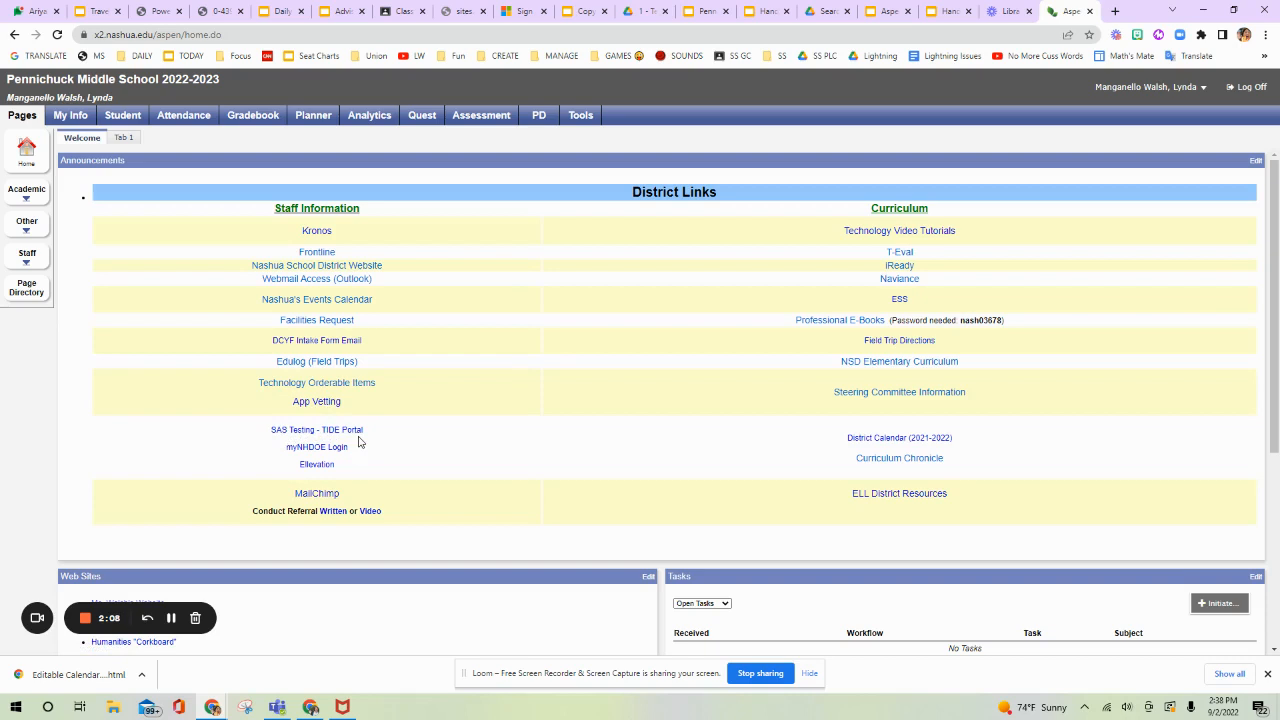
mouse_move(316, 428)
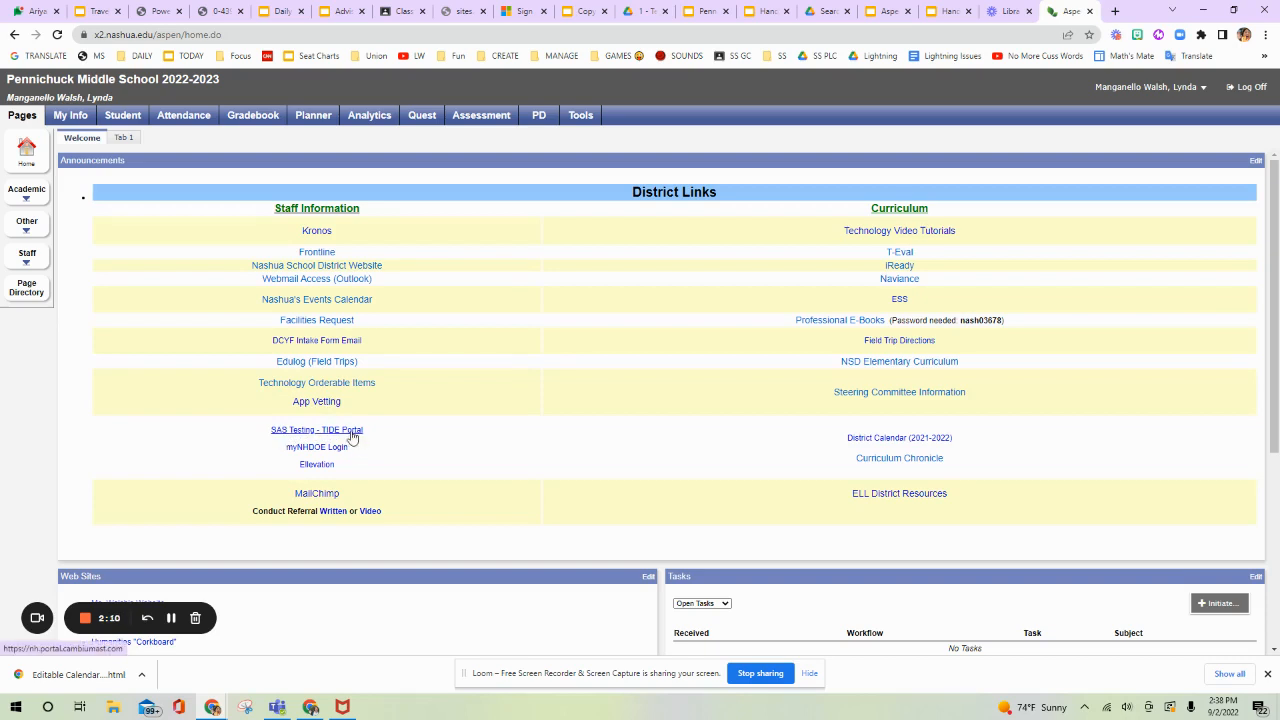
mouse_move(340, 442)
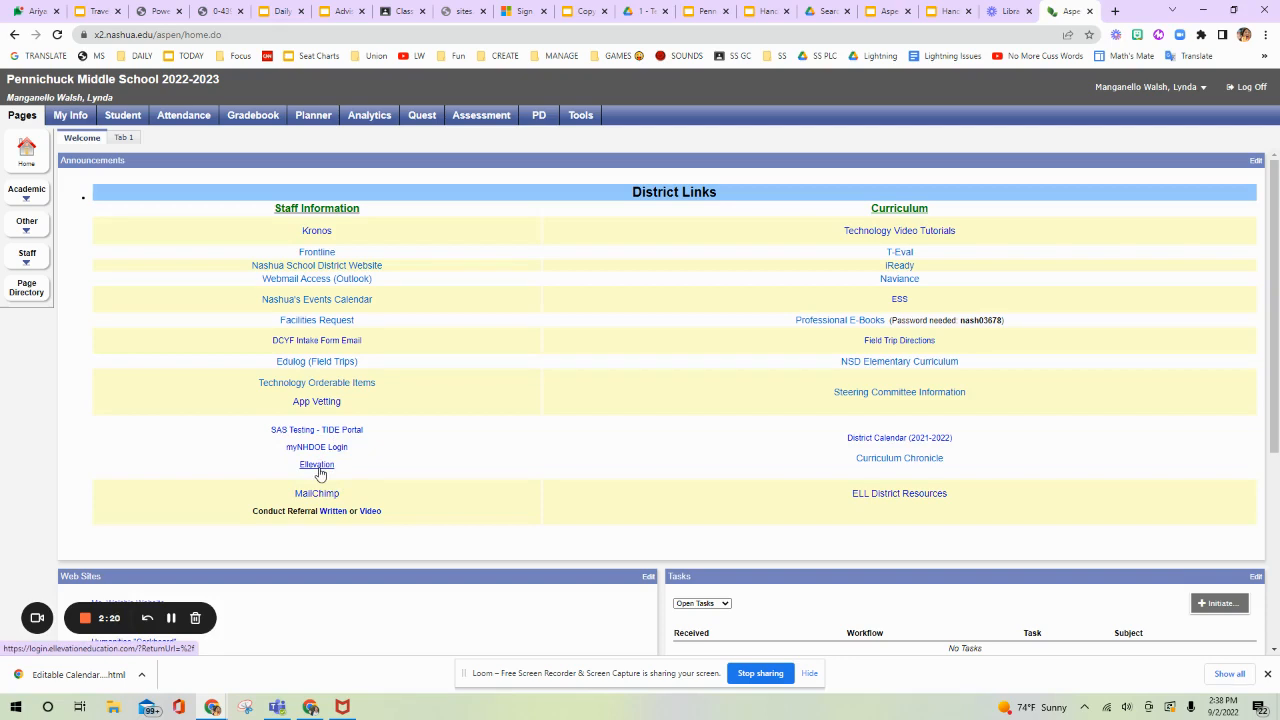
mouse_move(900, 252)
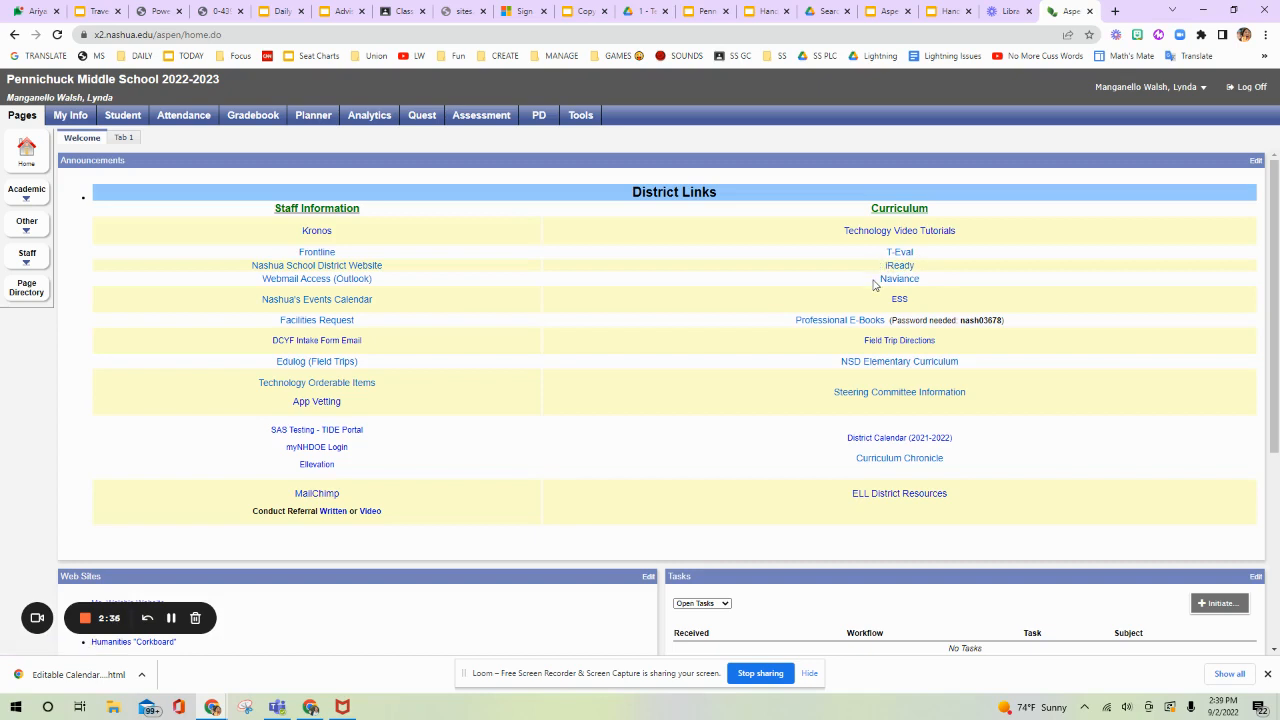
mouse_move(910, 290)
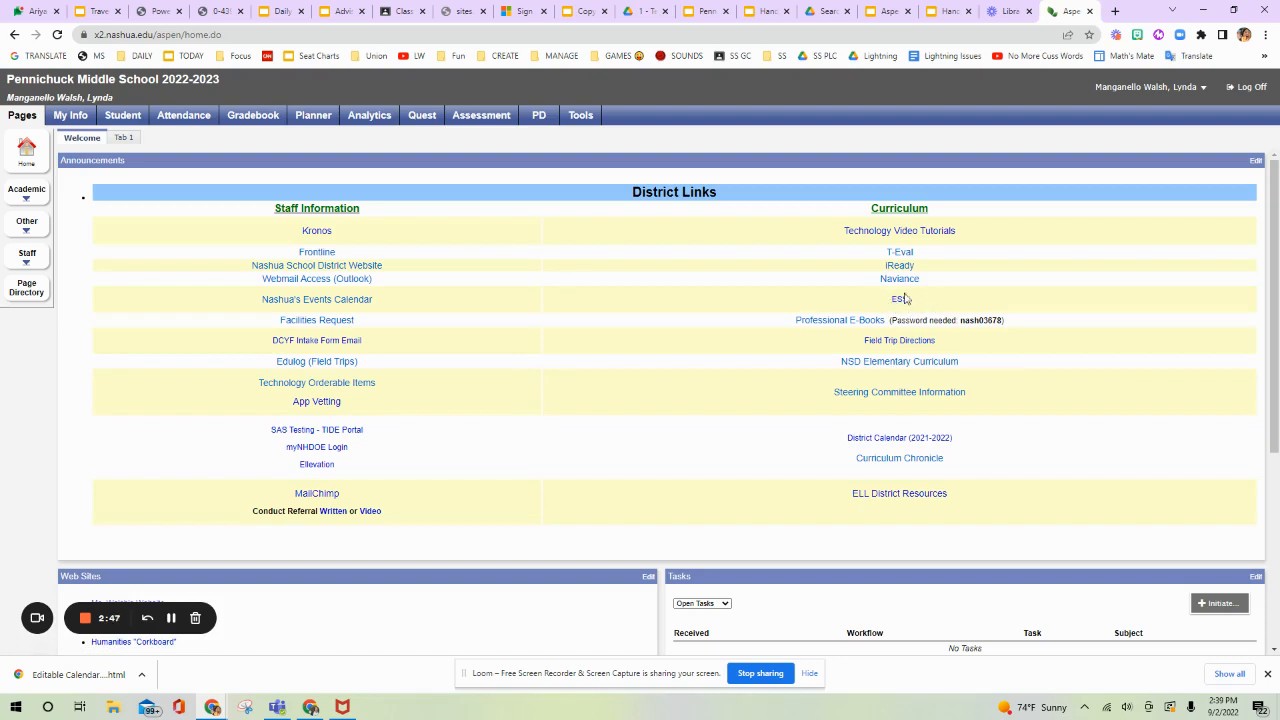
mouse_move(900, 300)
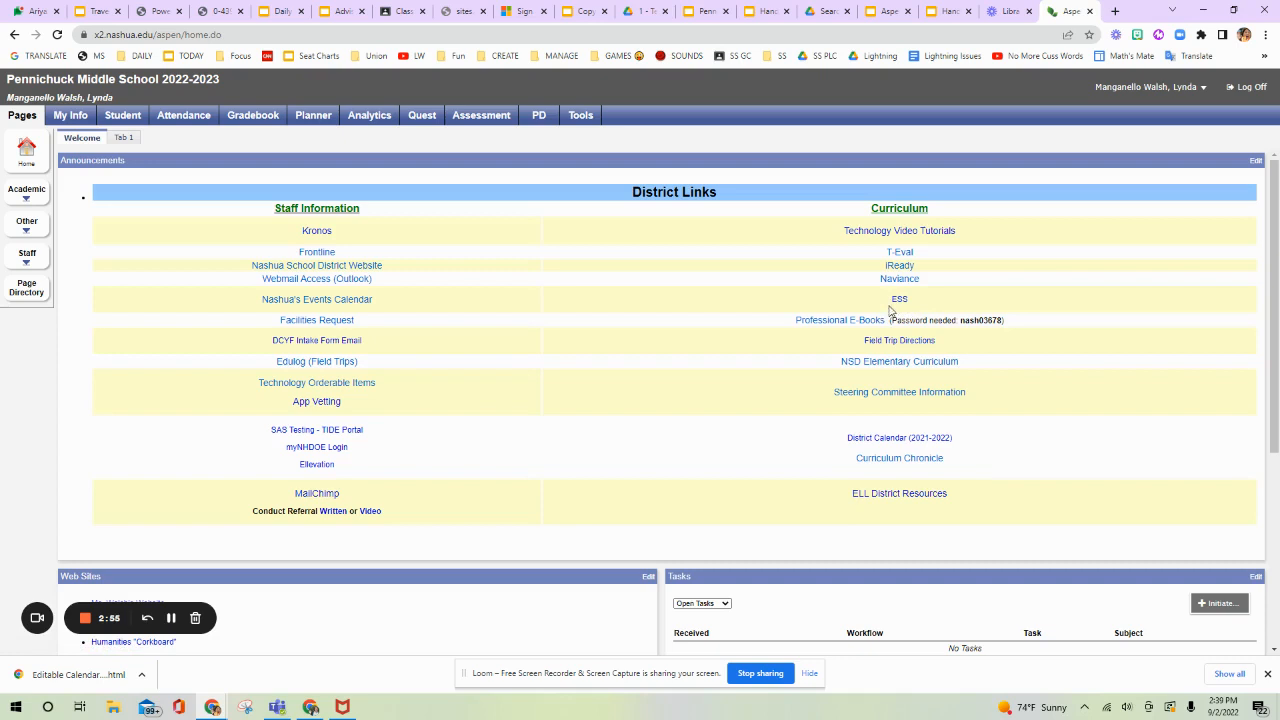
mouse_move(840, 320)
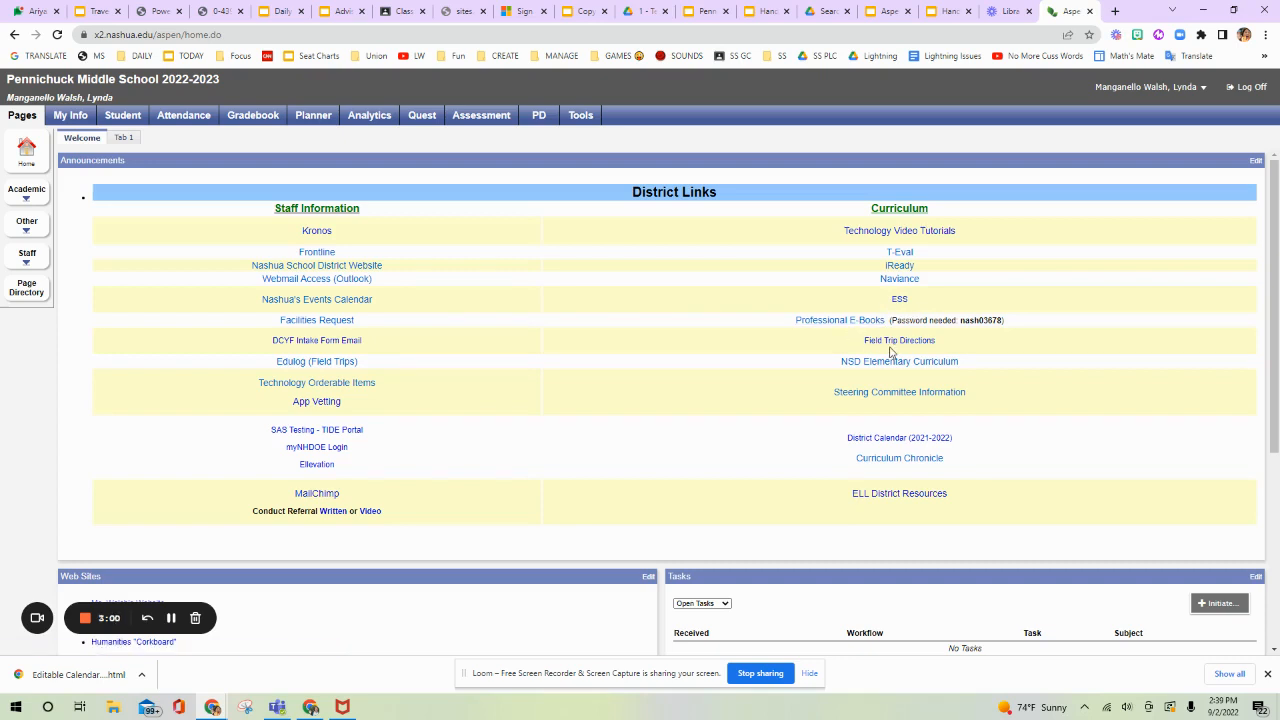
mouse_move(900, 360)
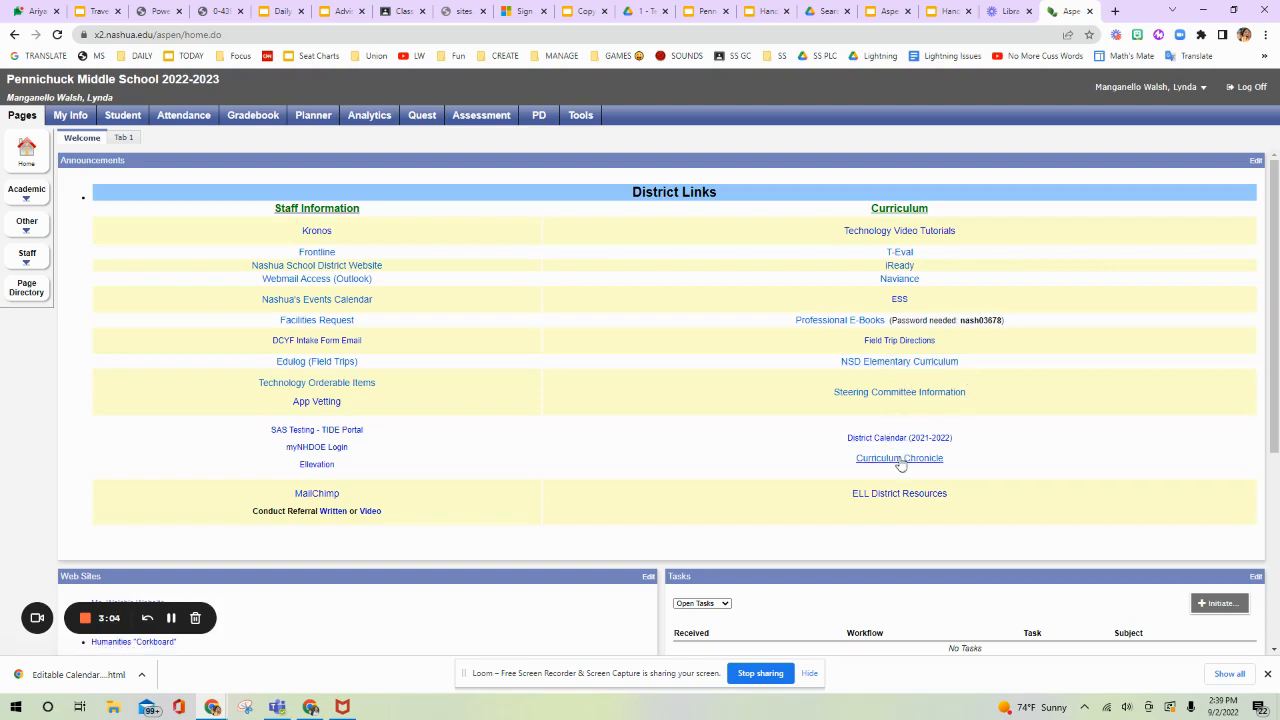
mouse_move(696, 468)
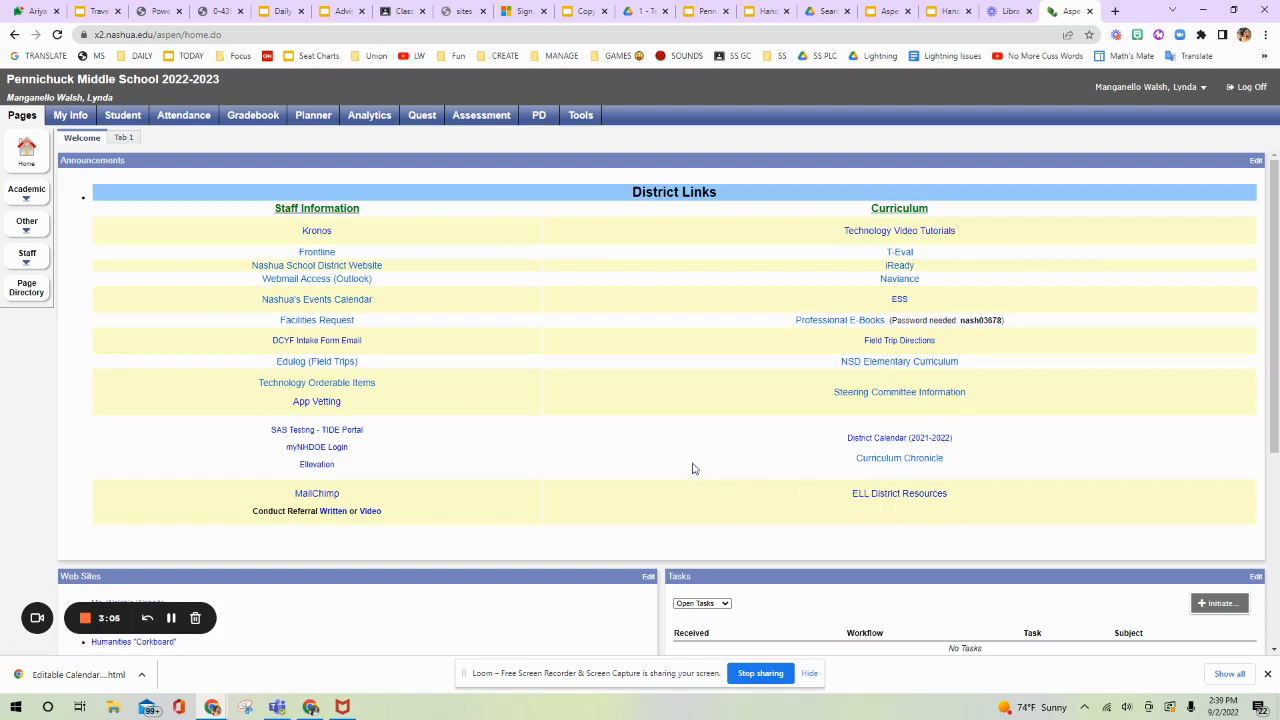
mouse_move(568, 154)
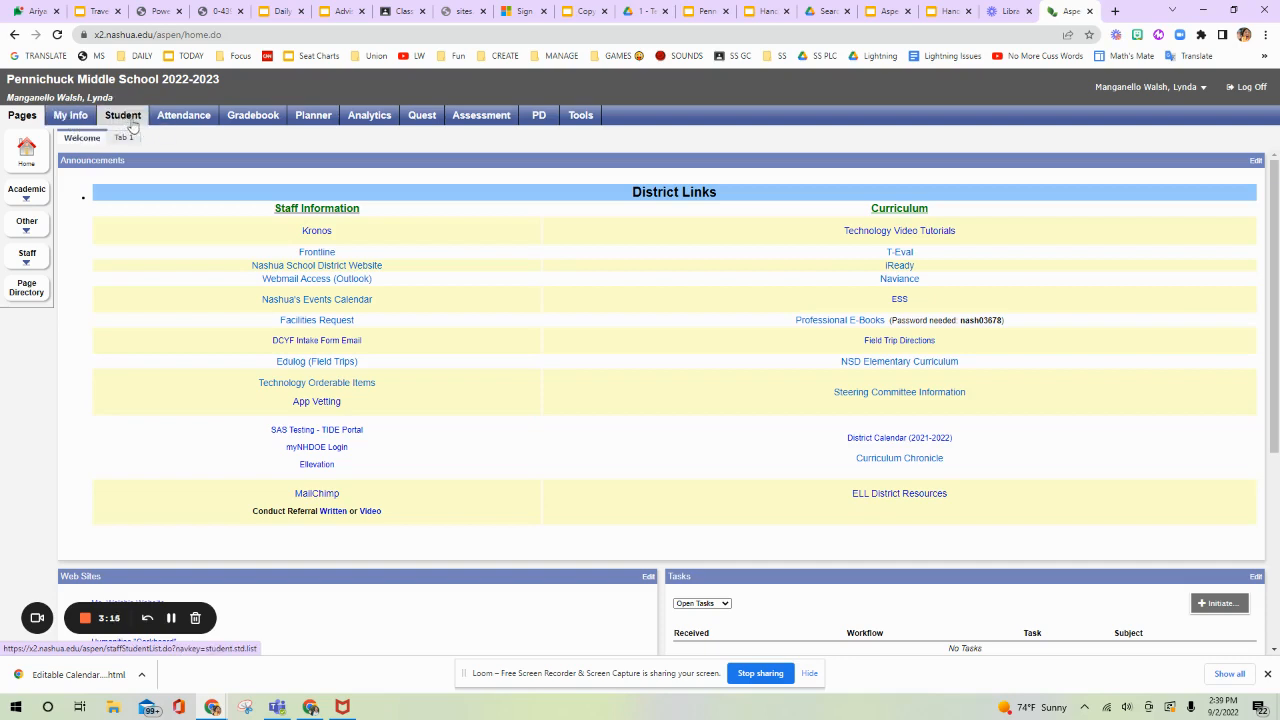
mouse_move(124, 120)
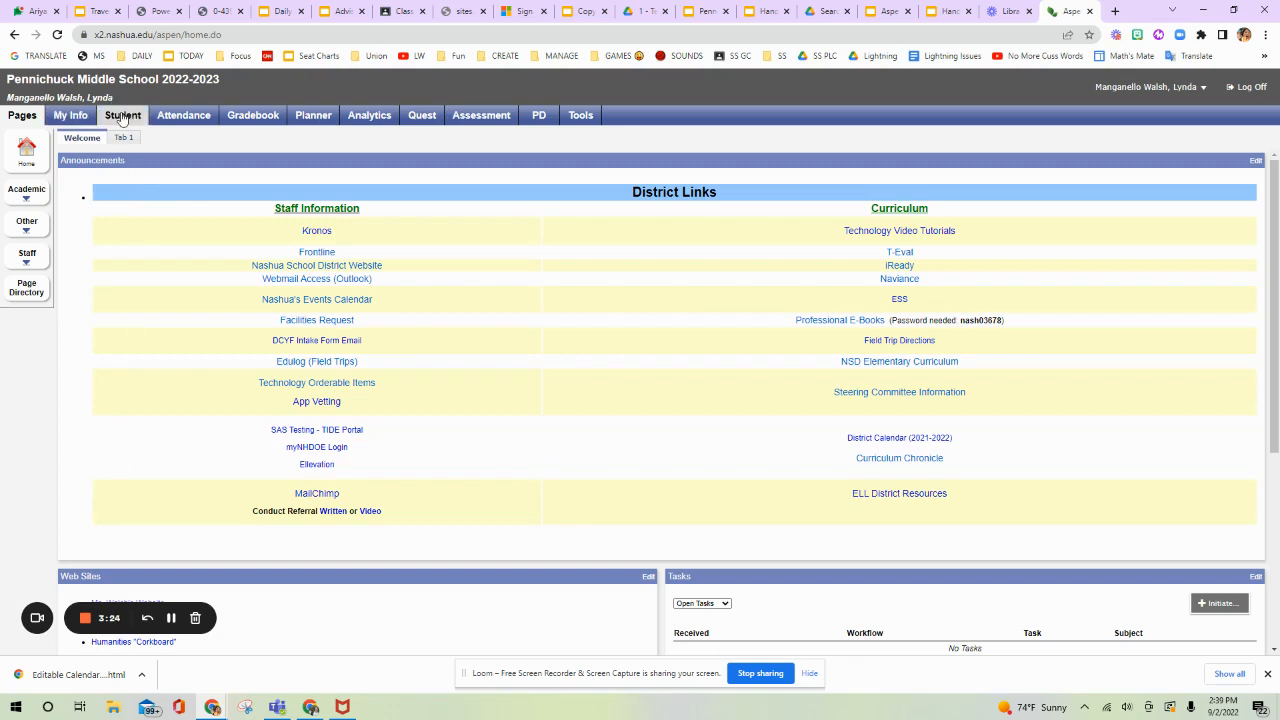
mouse_move(184, 114)
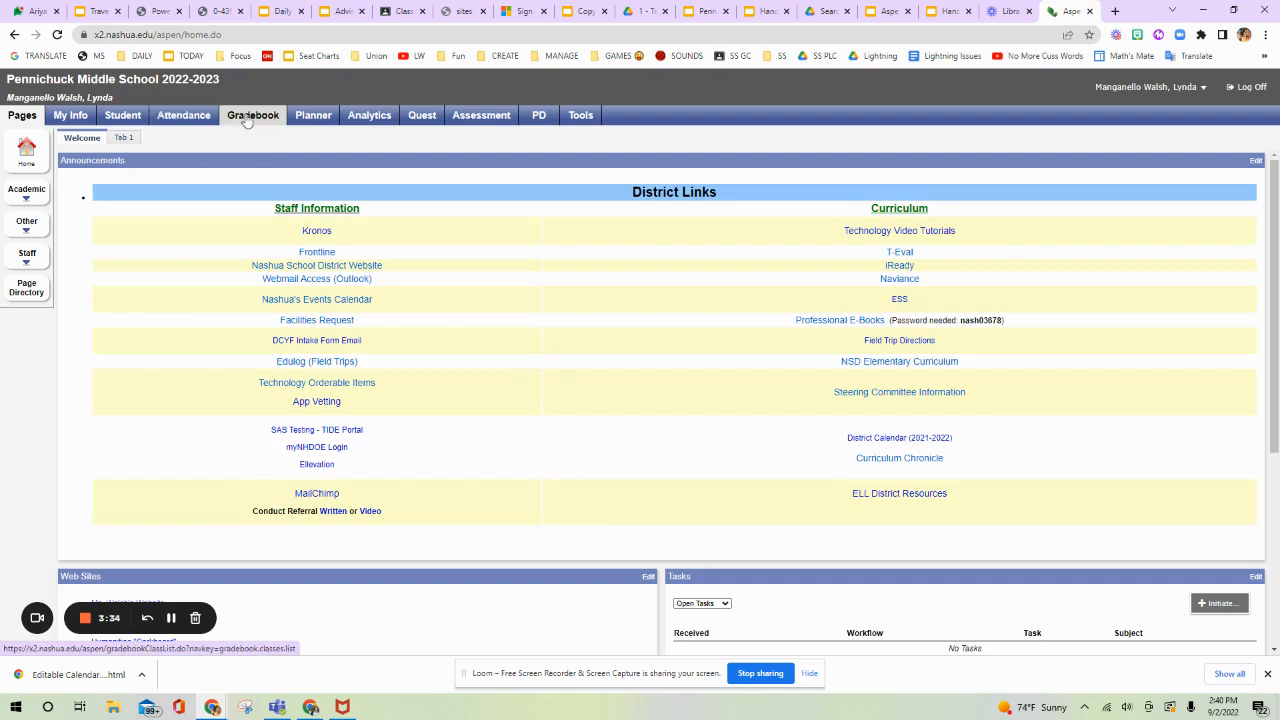
- Show the Gradebook Class List with the teacher's six year-long classes
click(260, 114)
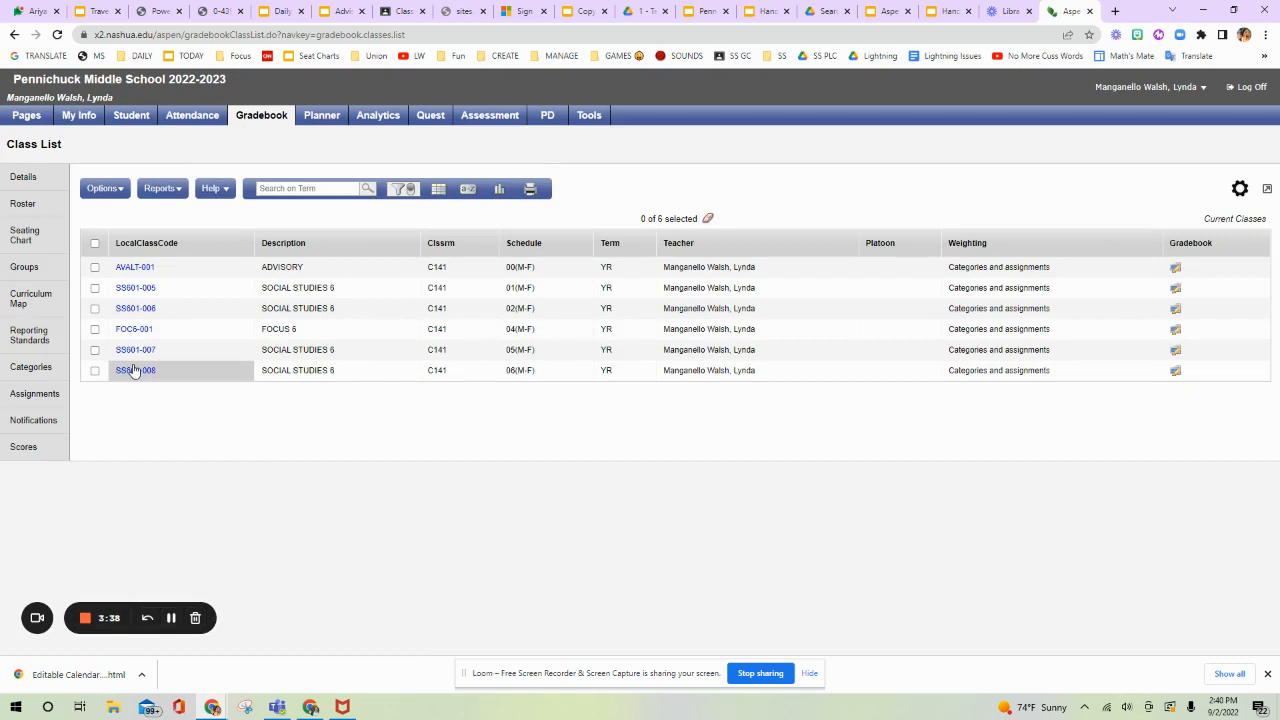
mouse_move(360, 412)
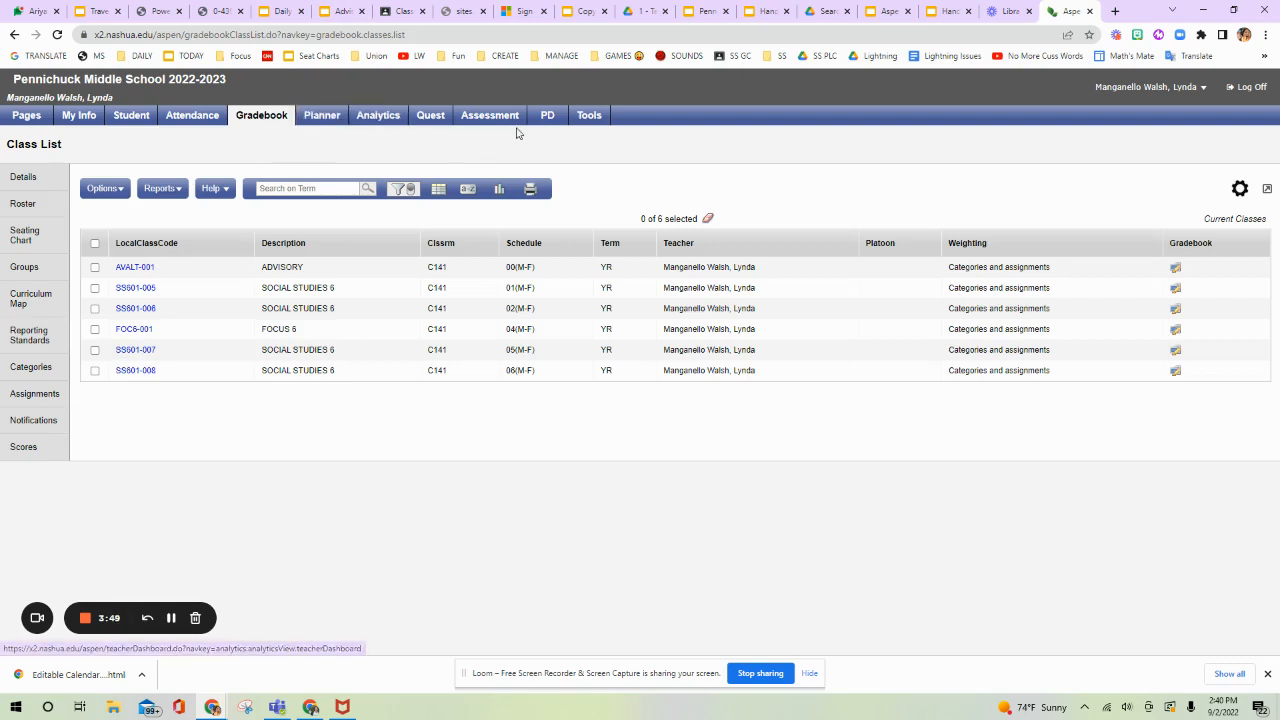
mouse_move(322, 114)
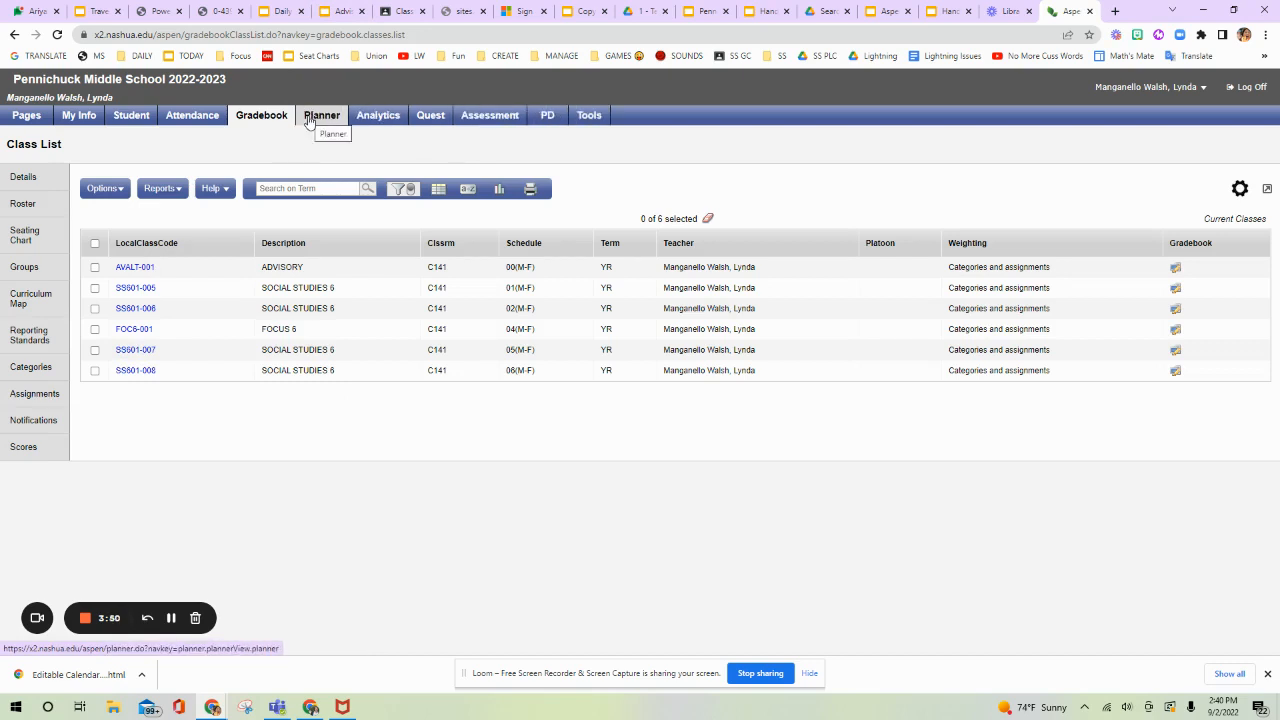
mouse_move(300, 132)
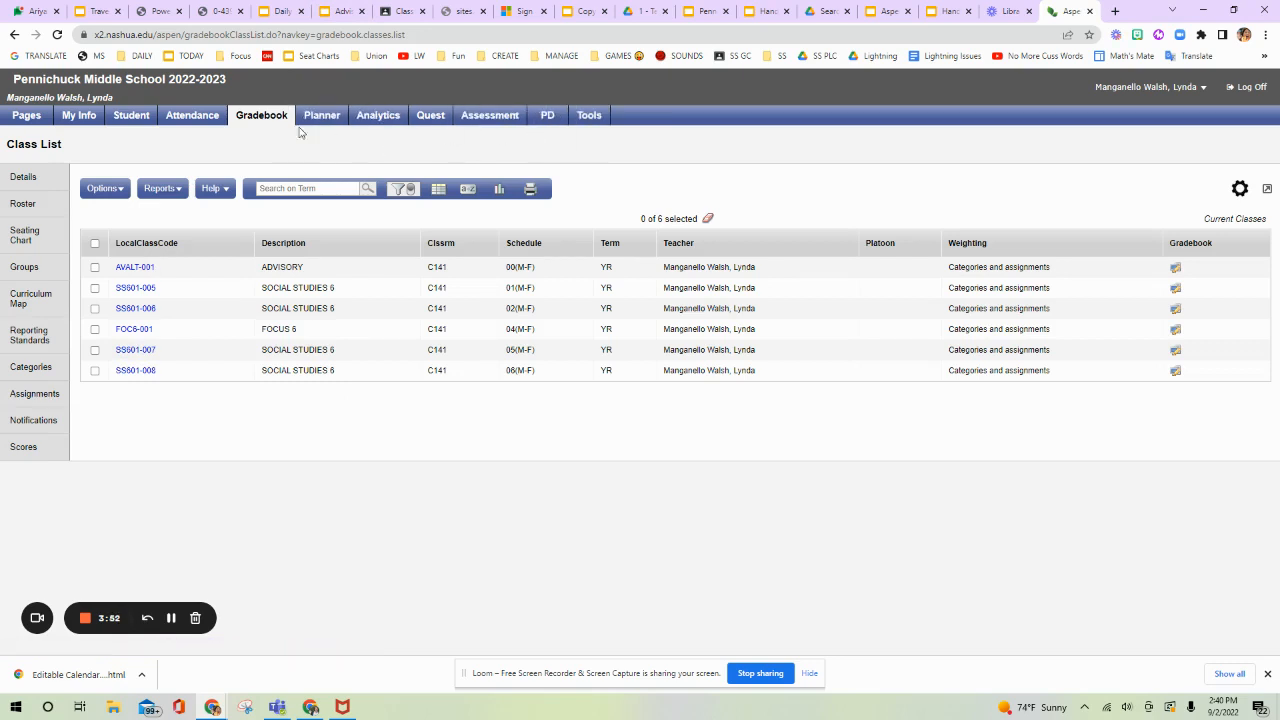
- Go back to the home page and reveal the Web Sites, Tasks and Teacher Classes widgets
click(22, 114)
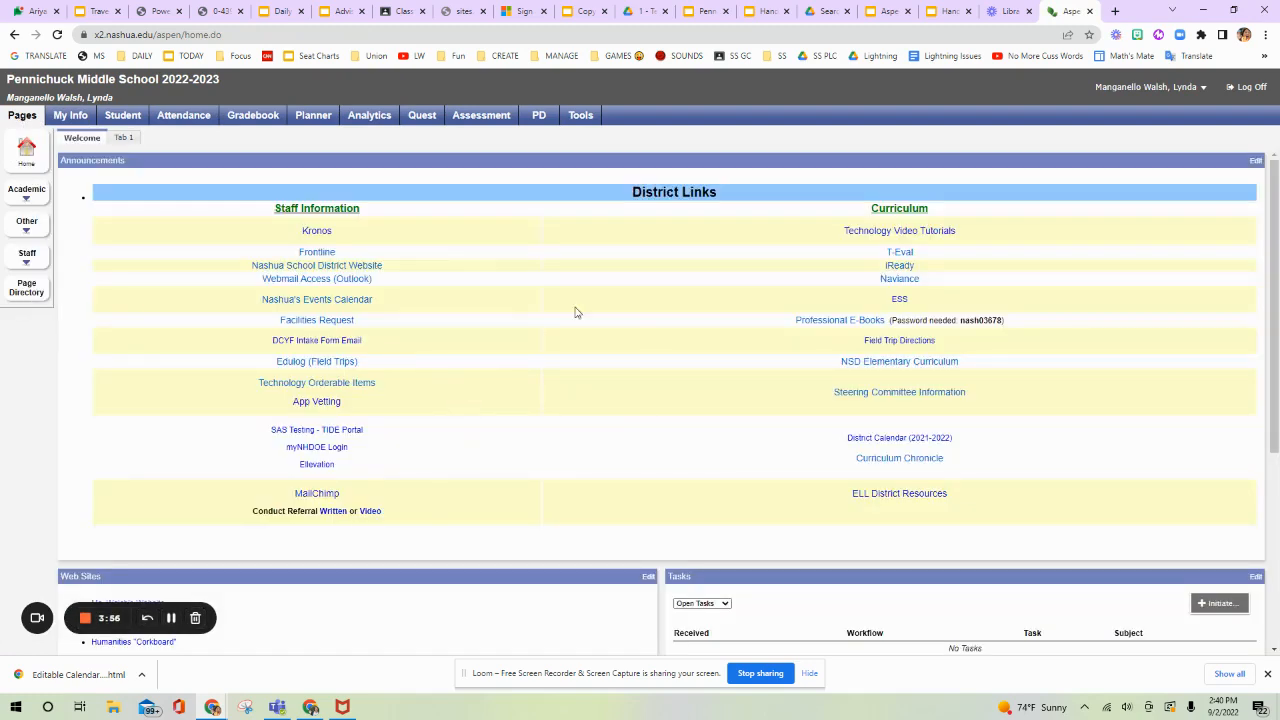
scroll(down, 3)
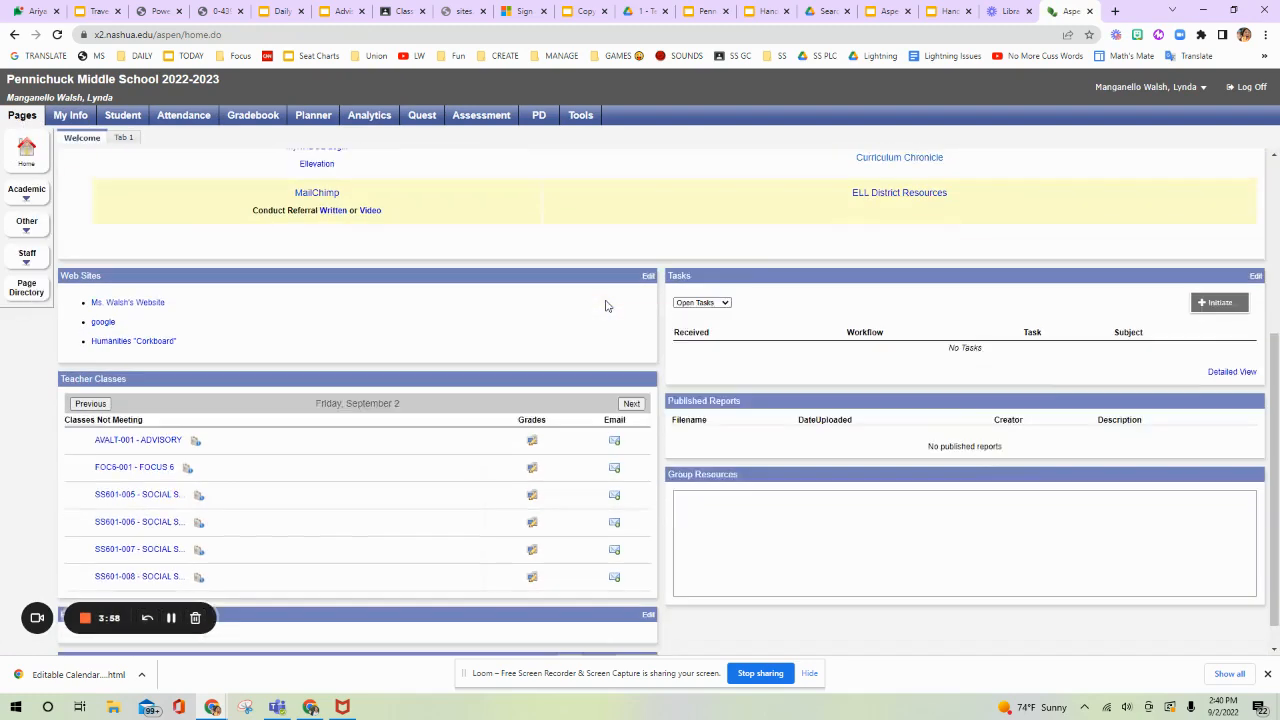
scroll(down, 3)
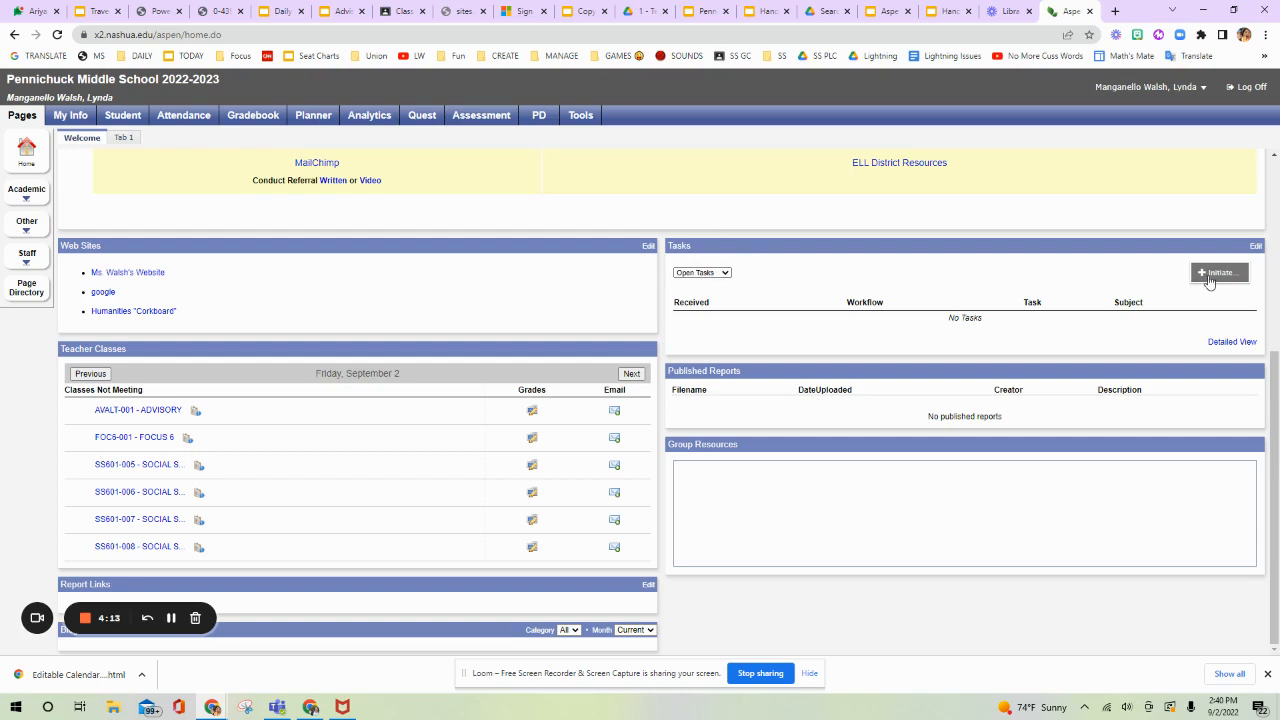
click(1218, 272)
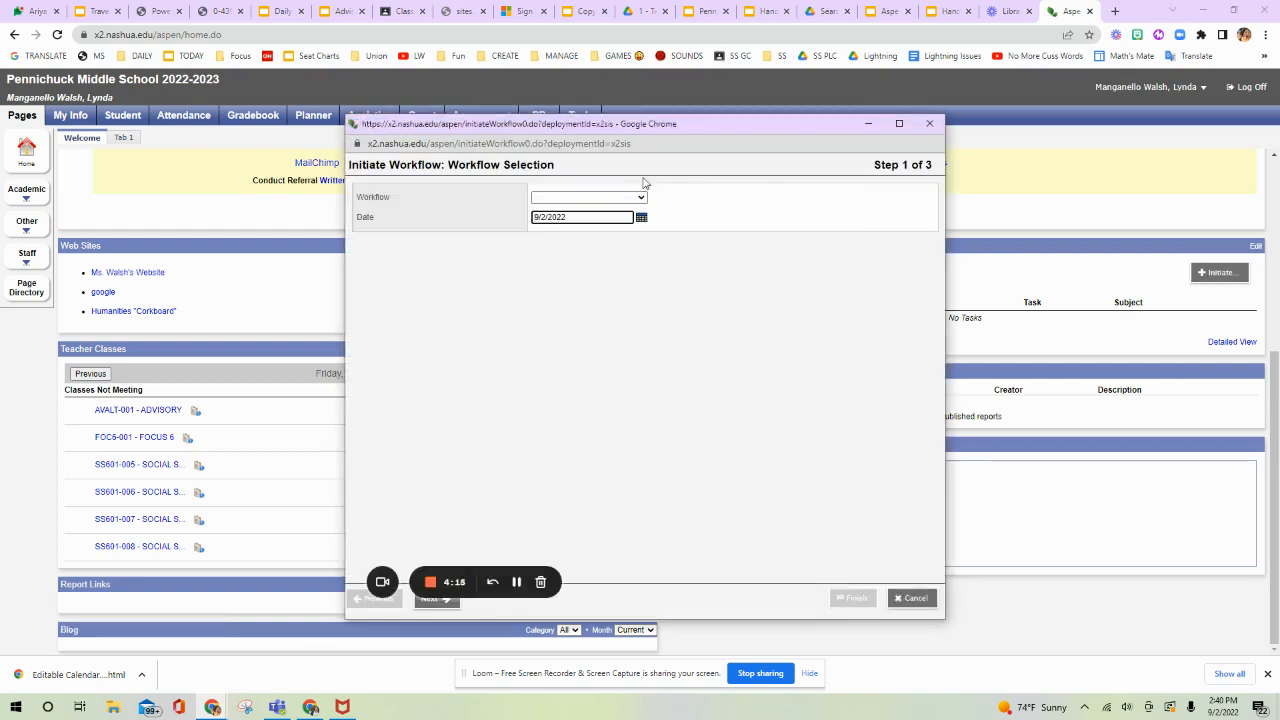
click(640, 198)
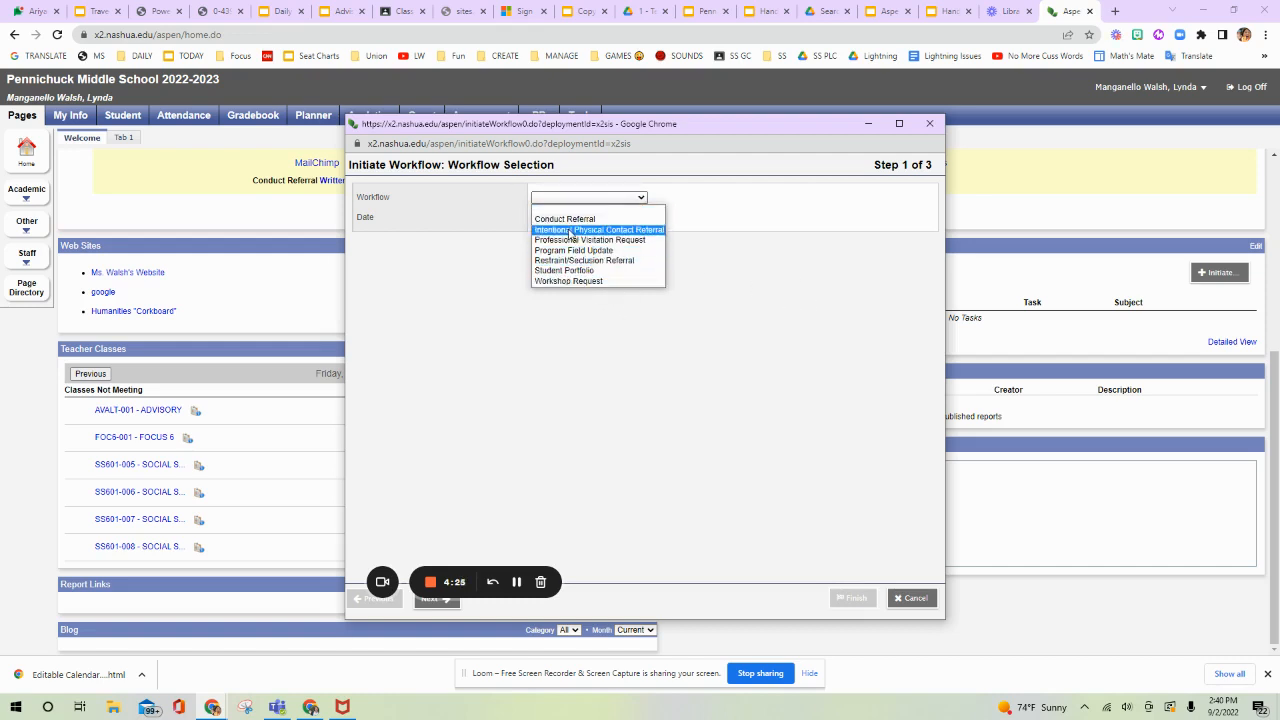
mouse_move(588, 240)
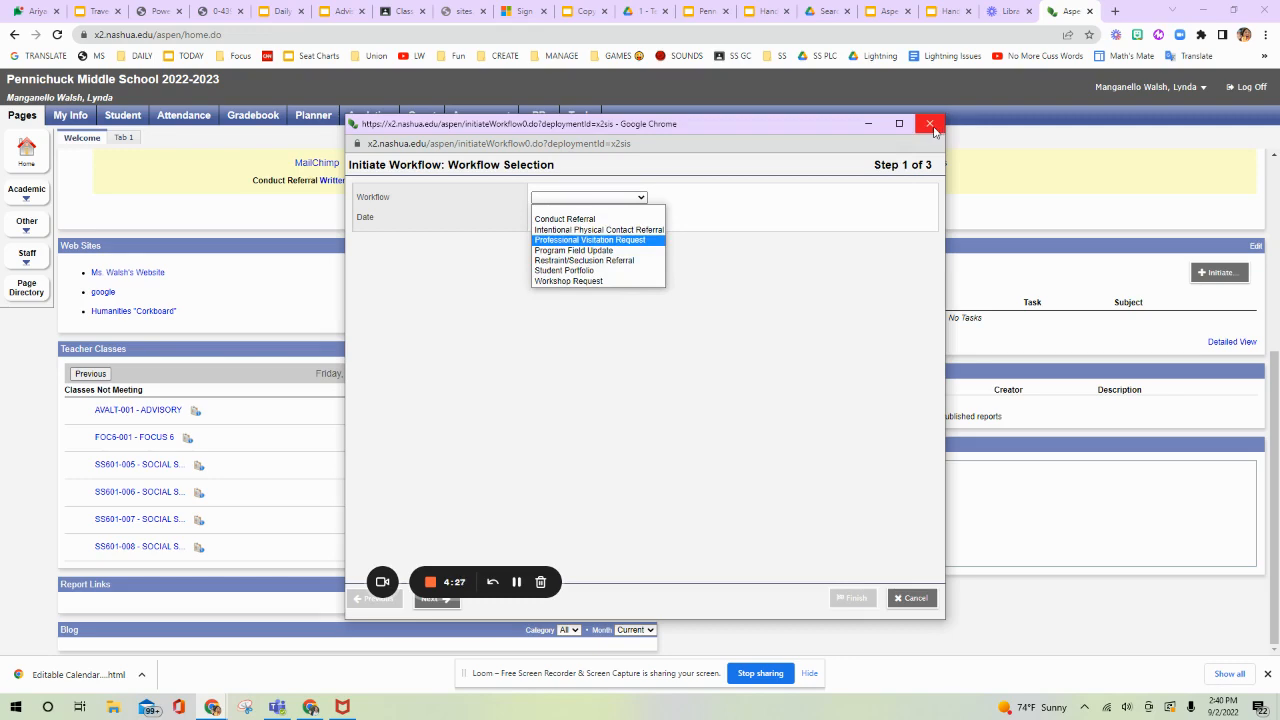
click(928, 124)
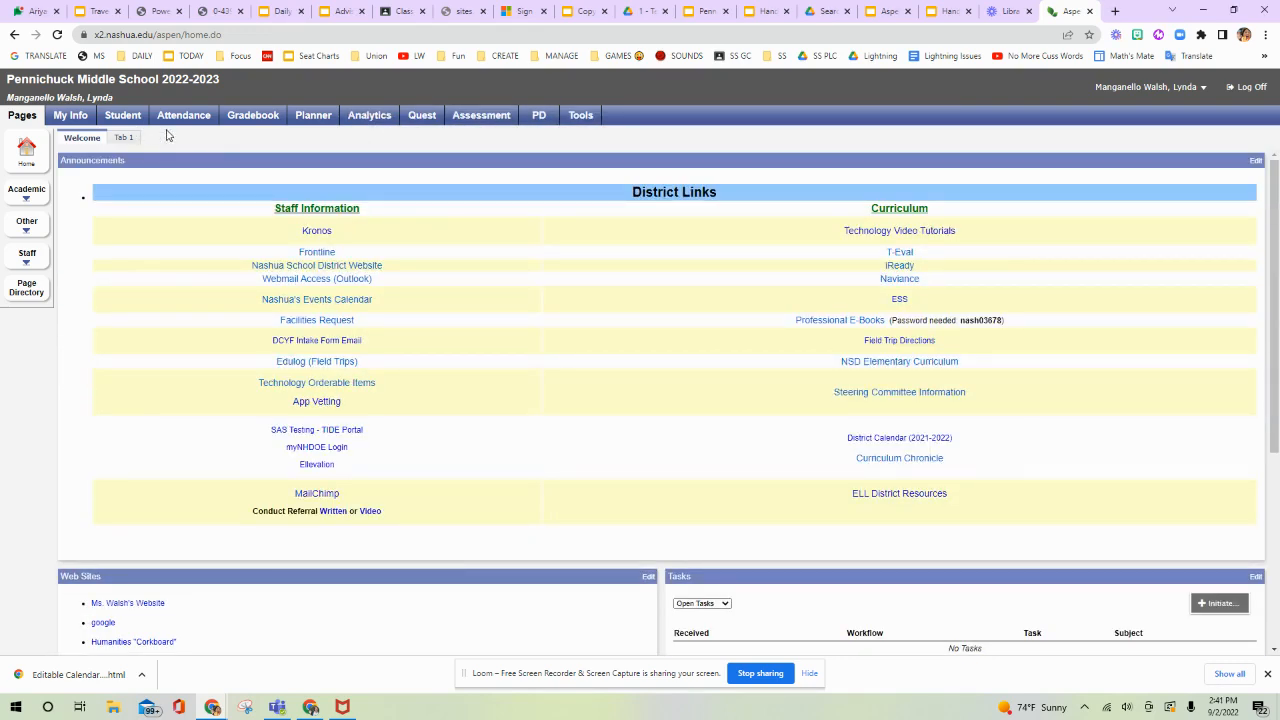
mouse_move(64, 482)
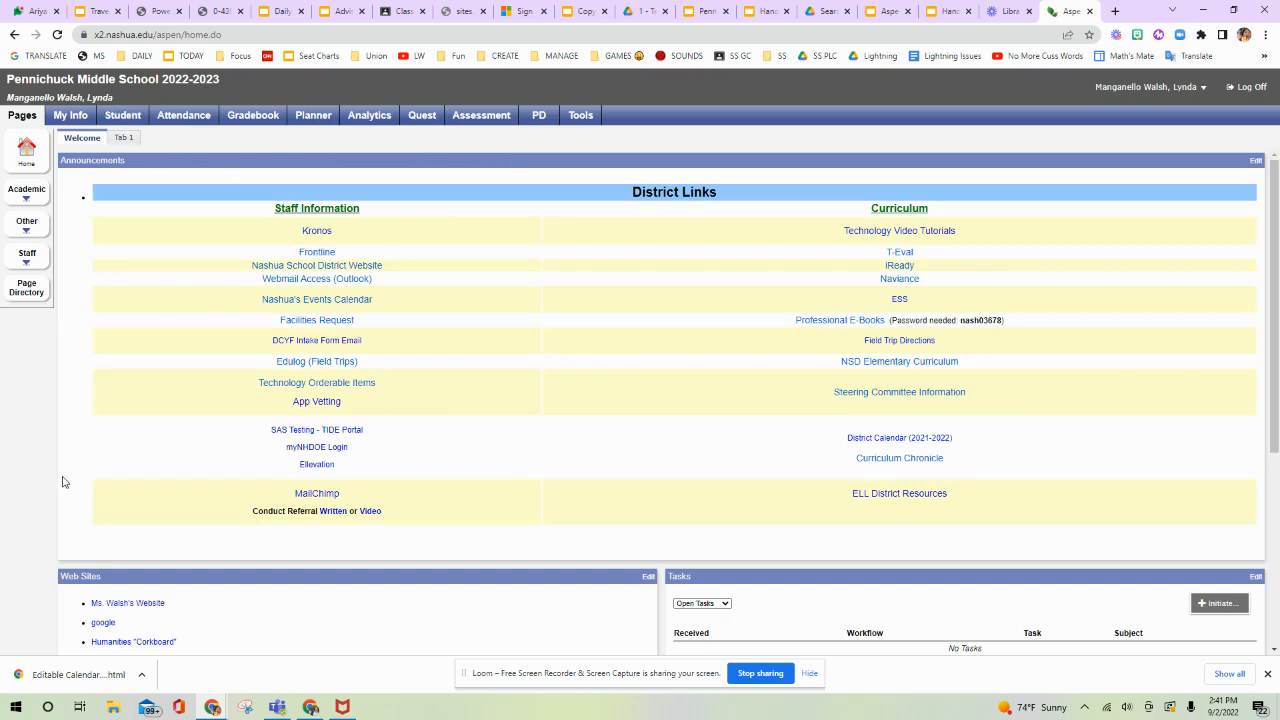
mouse_move(24, 176)
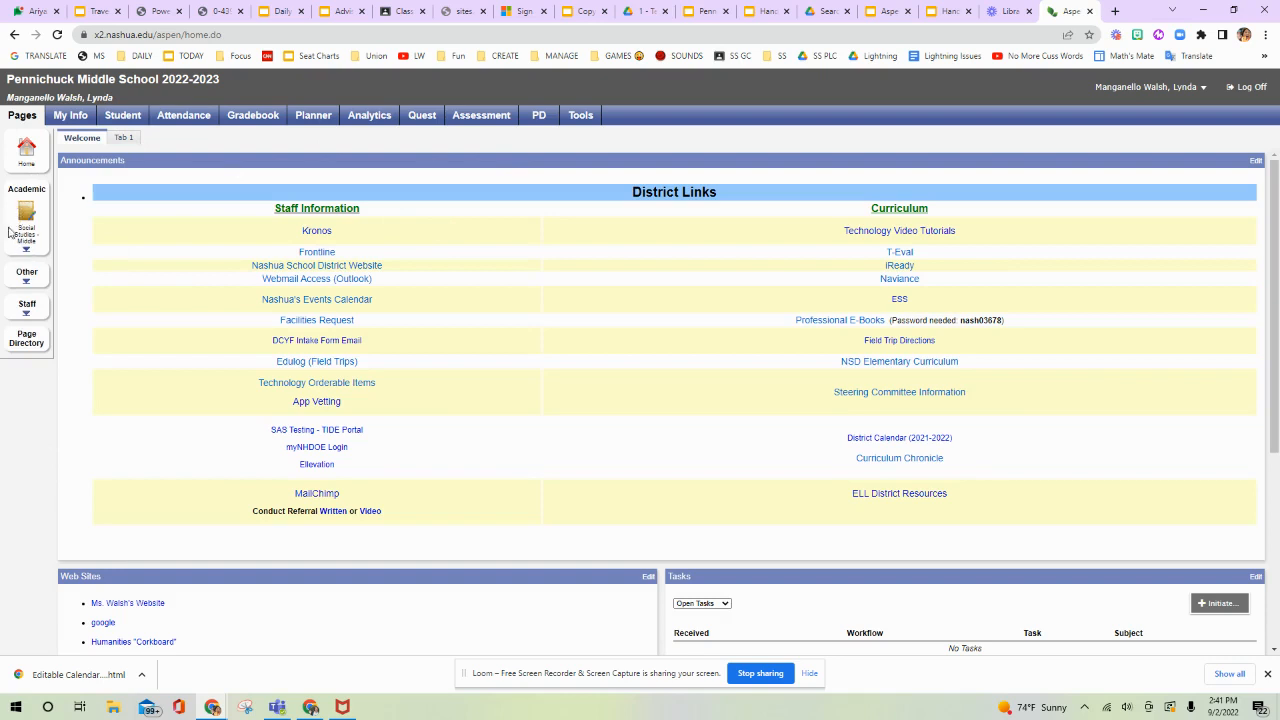
- On Social Studies - Middle, expand the Grade 6, 7 and 8 Common Documents folders
click(26, 216)
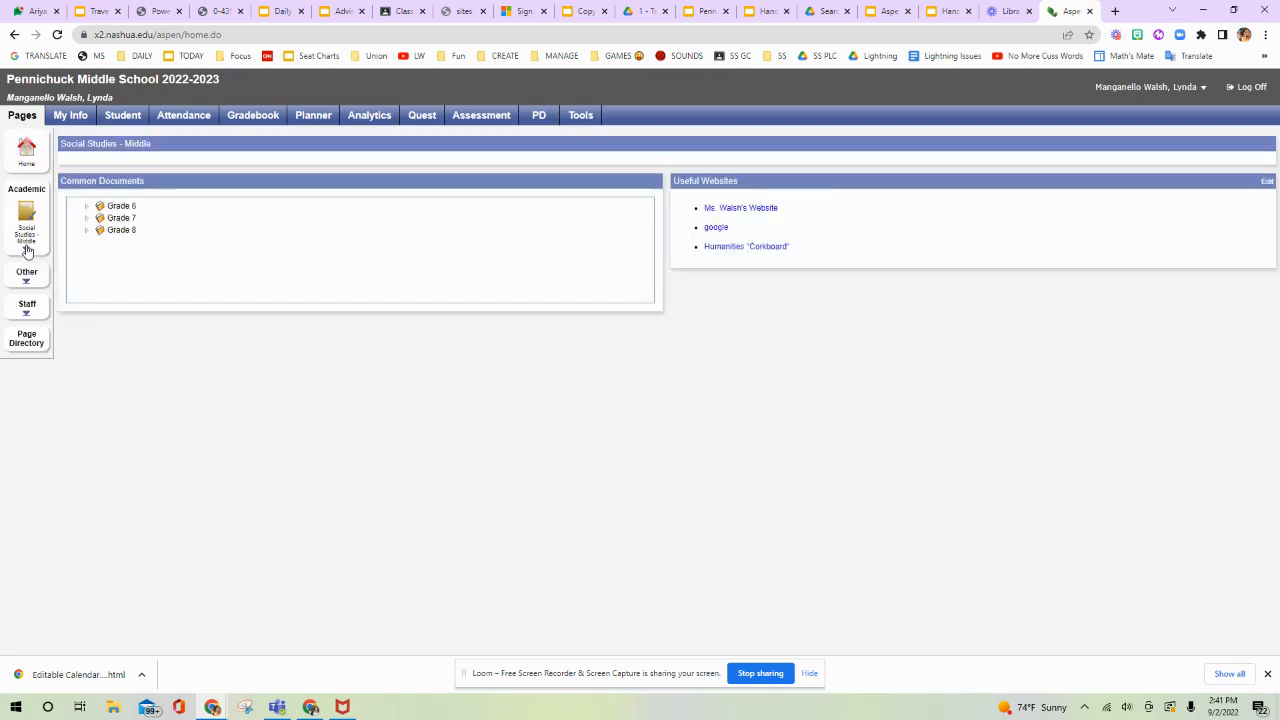
mouse_move(120, 206)
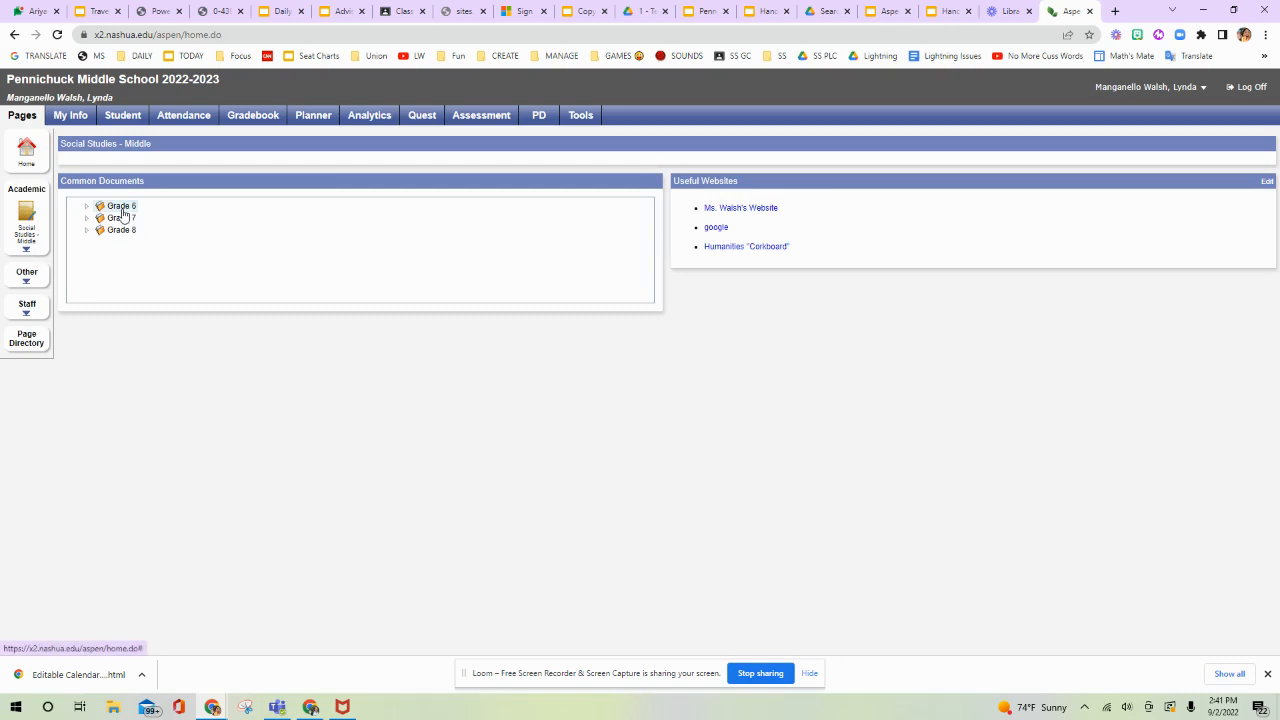
click(88, 206)
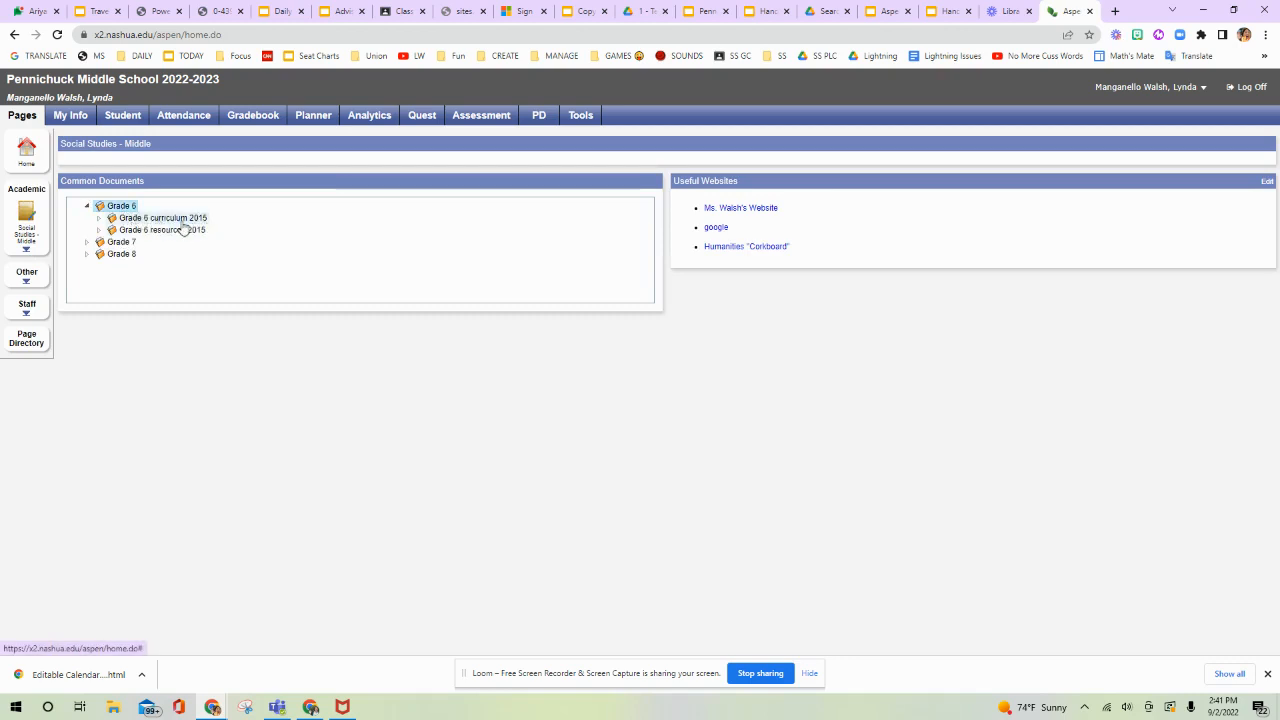
mouse_move(168, 224)
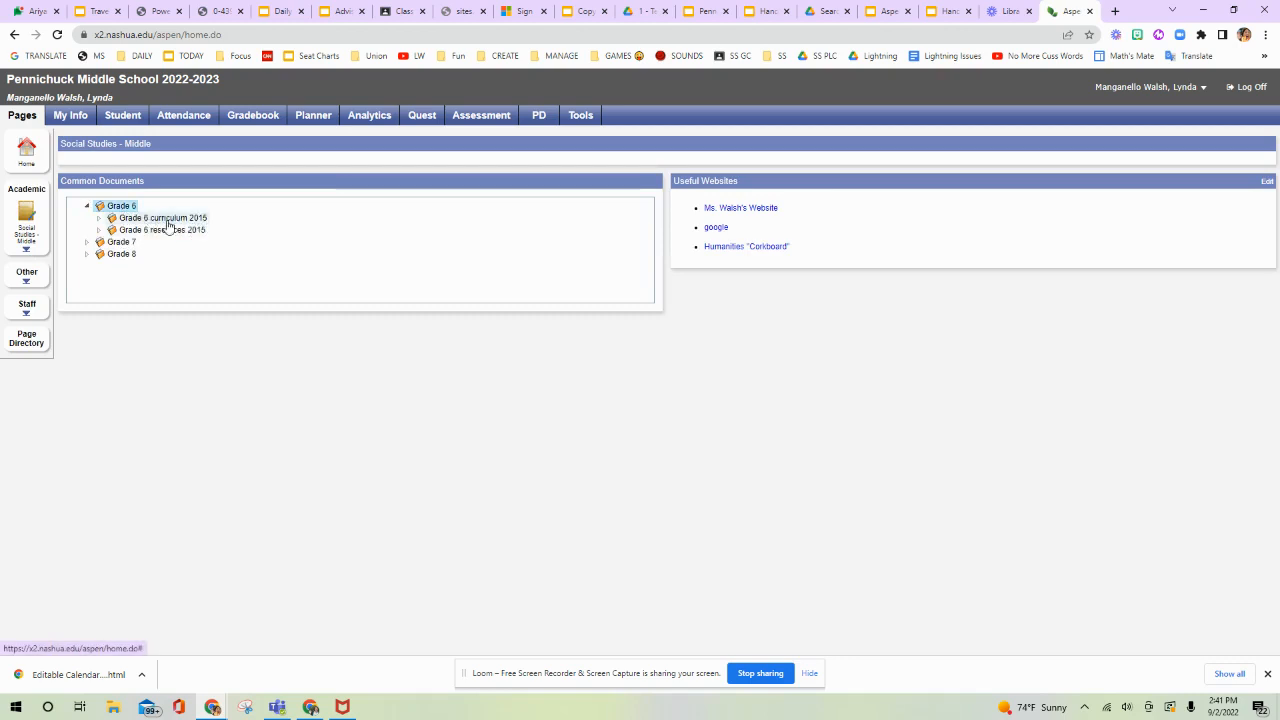
click(86, 240)
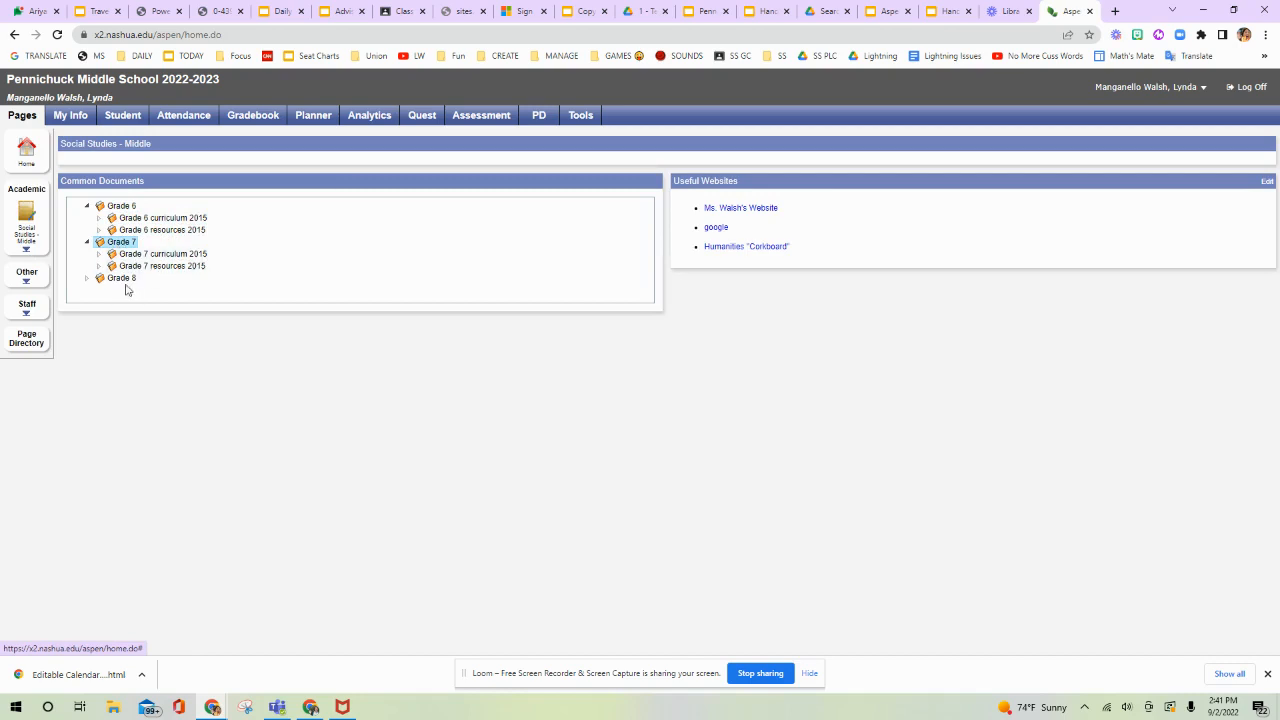
click(86, 276)
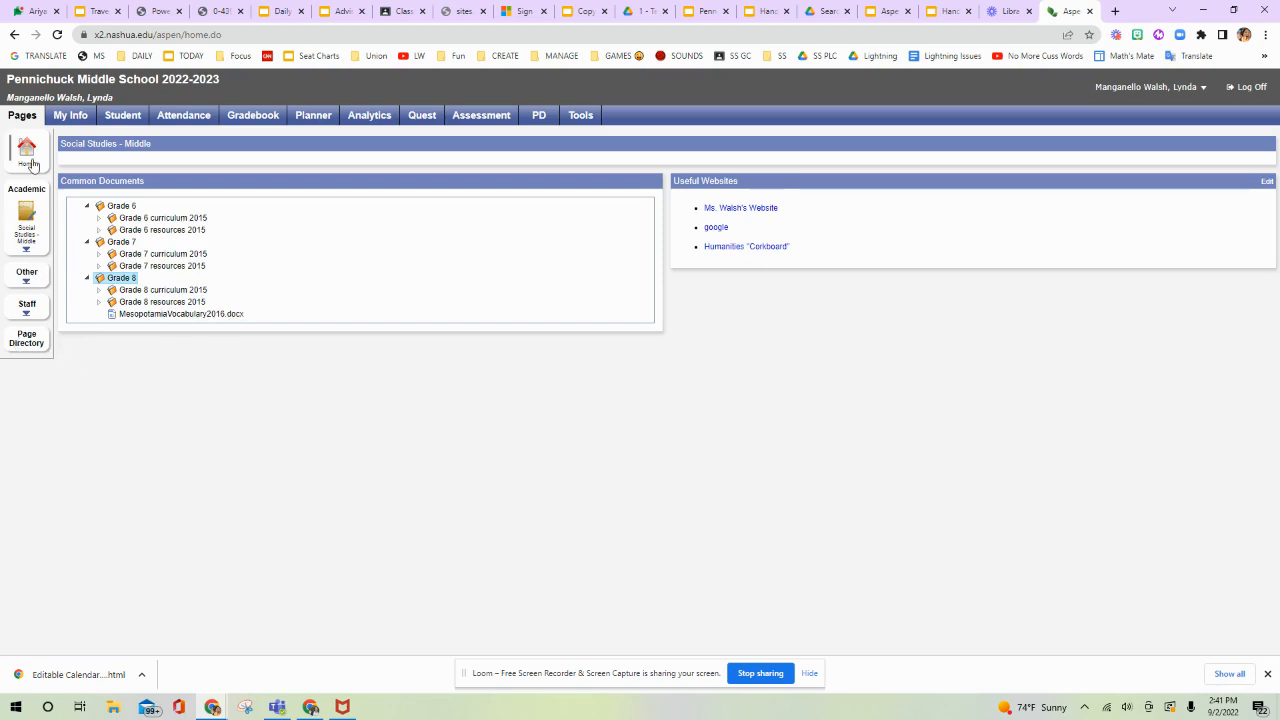
- Go back to the staff home page showing District Links
click(26, 150)
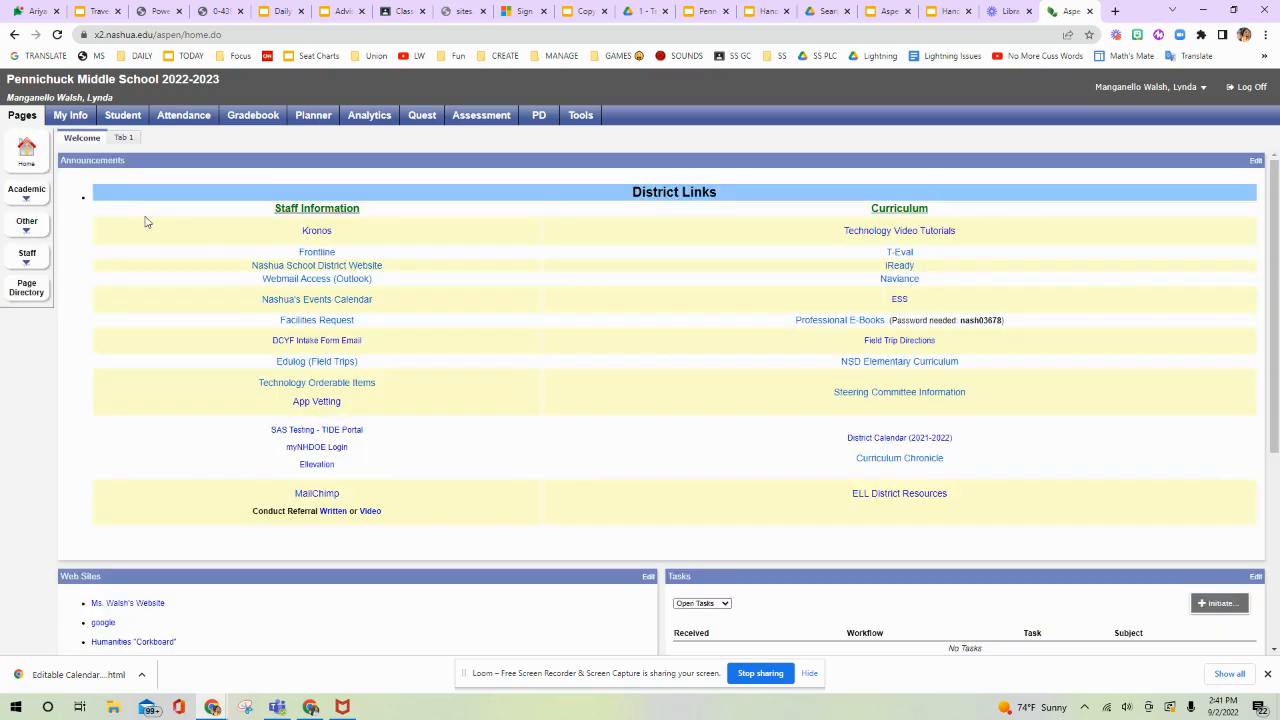
mouse_move(460, 244)
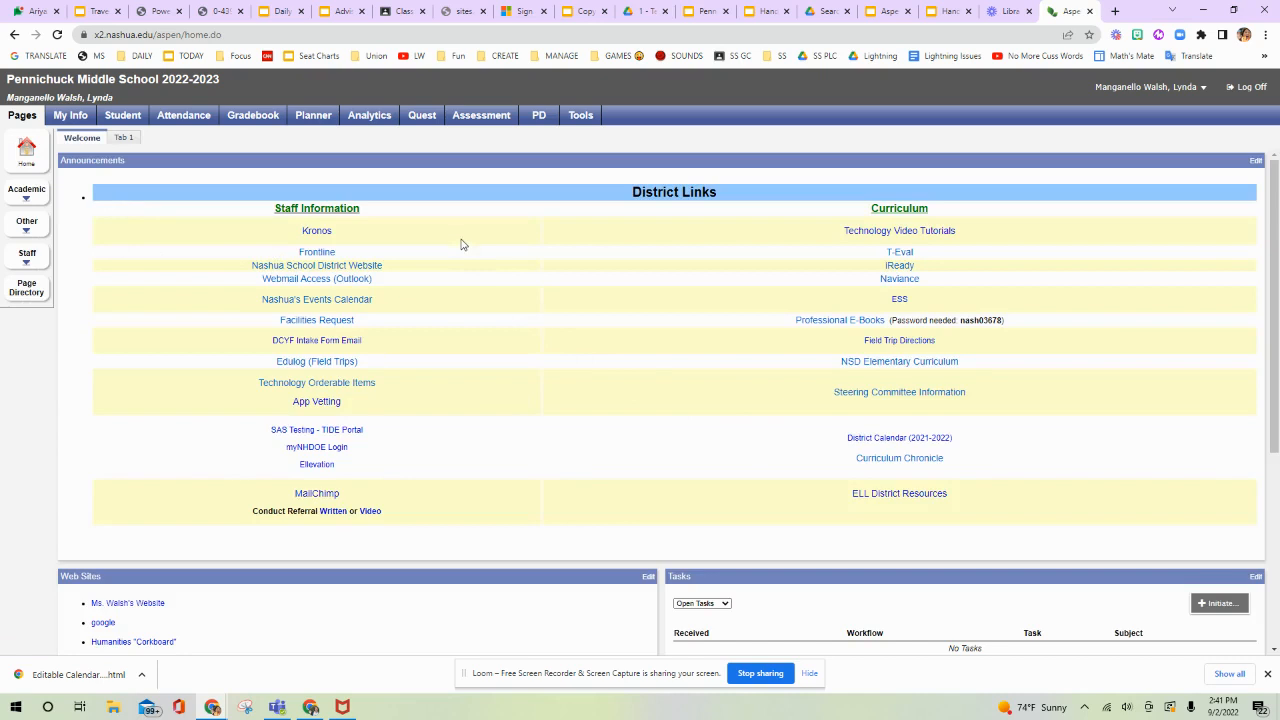
mouse_move(452, 344)
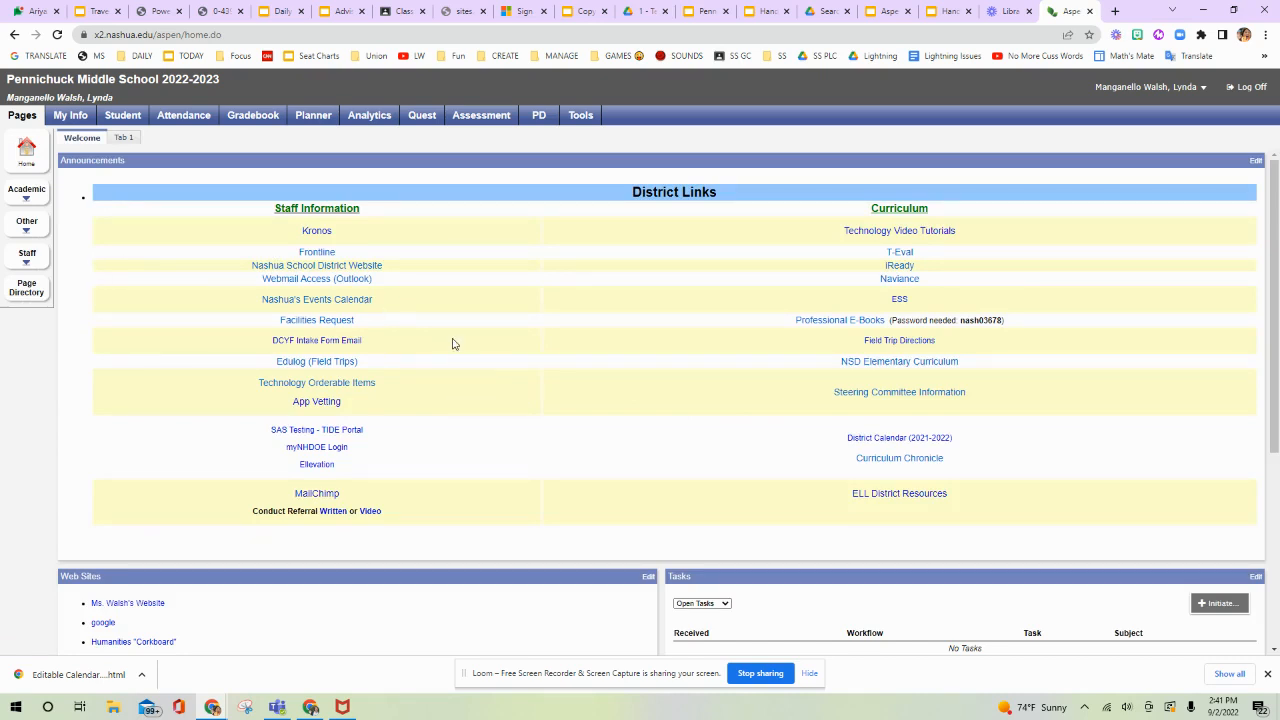
mouse_move(72, 192)
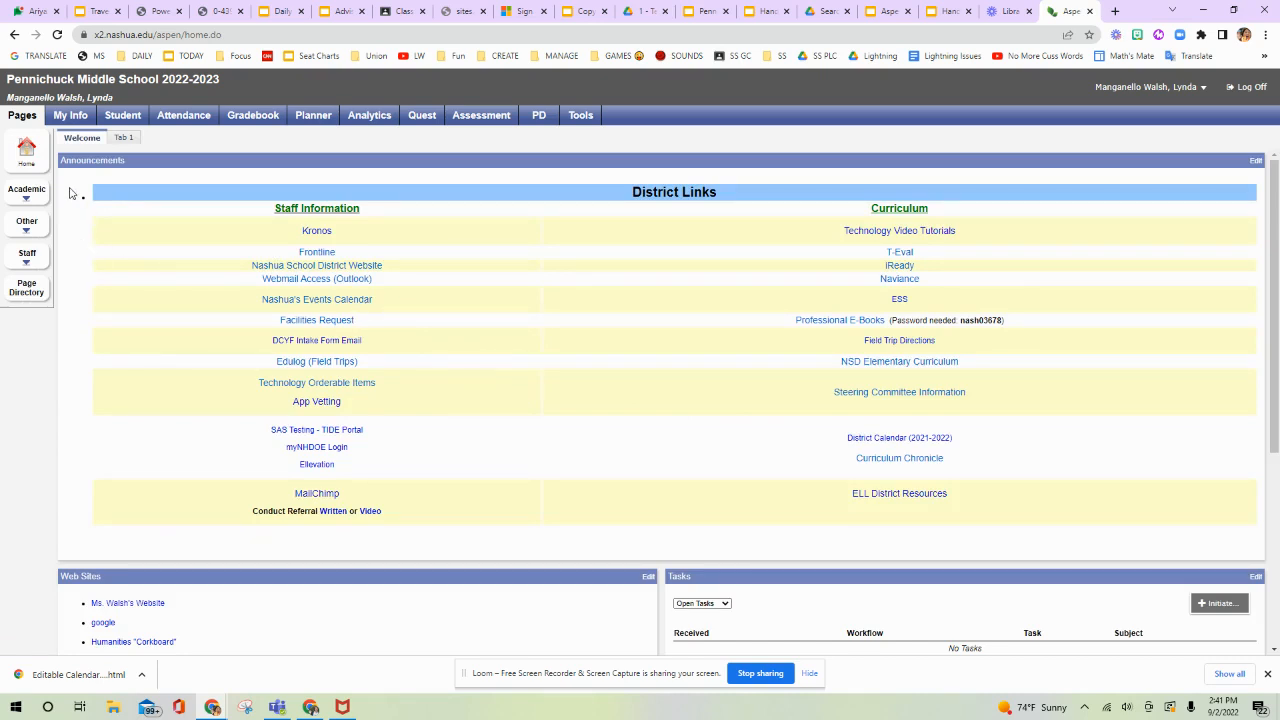